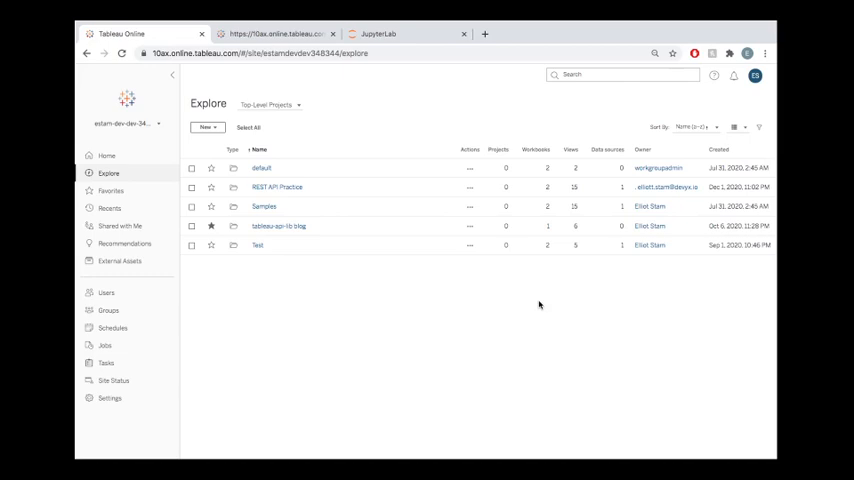
pyautogui.moveTo(224, 300)
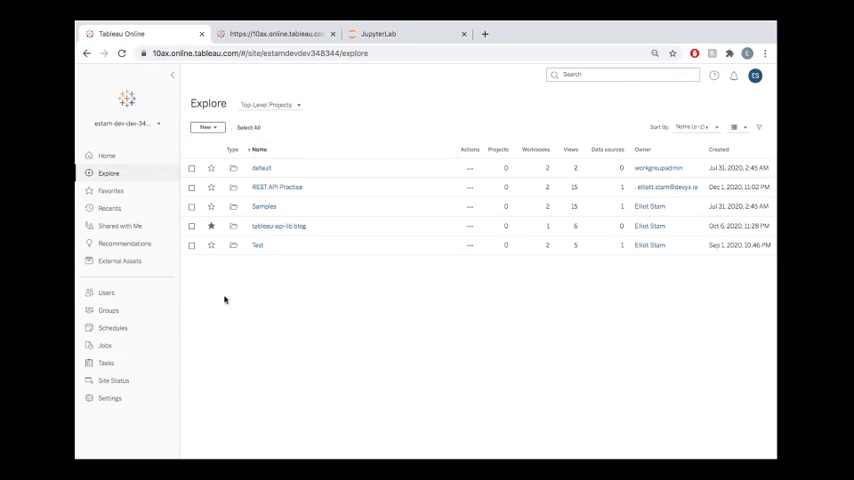
pyautogui.moveTo(260, 340)
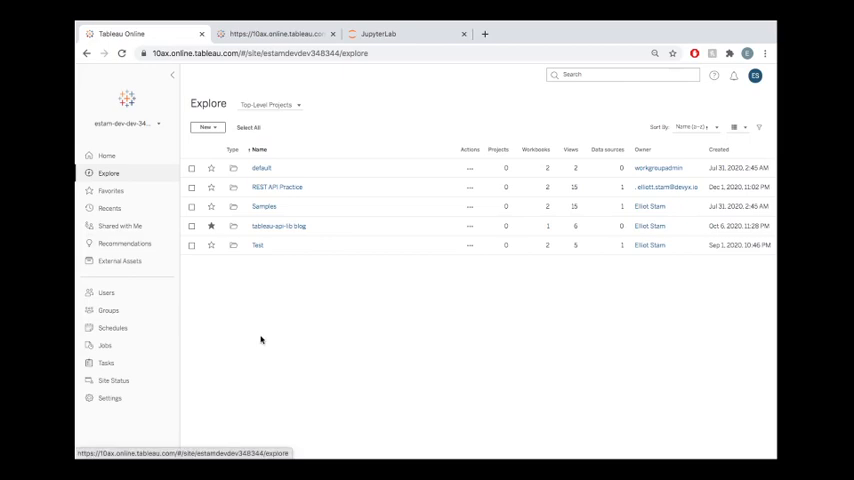
pyautogui.moveTo(124, 244)
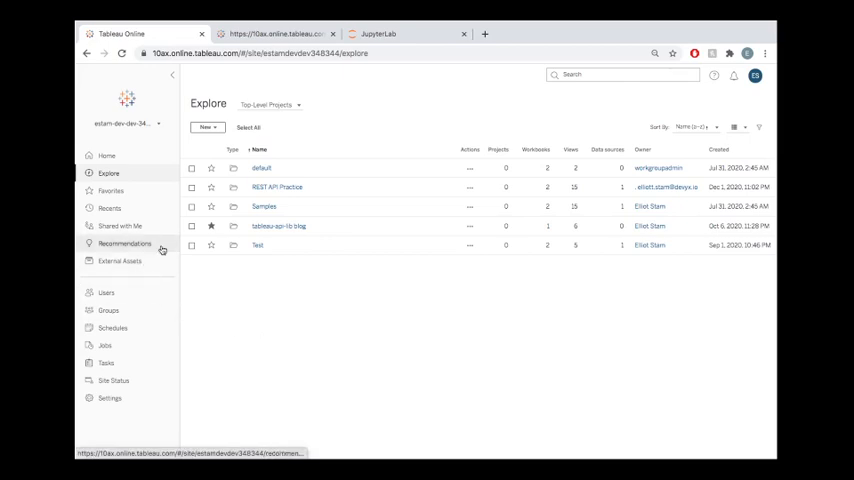
pyautogui.moveTo(184, 280)
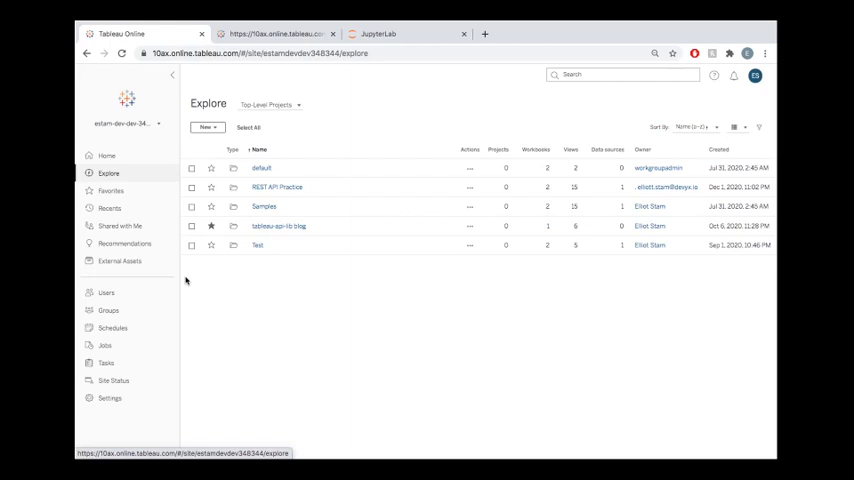
pyautogui.moveTo(146, 276)
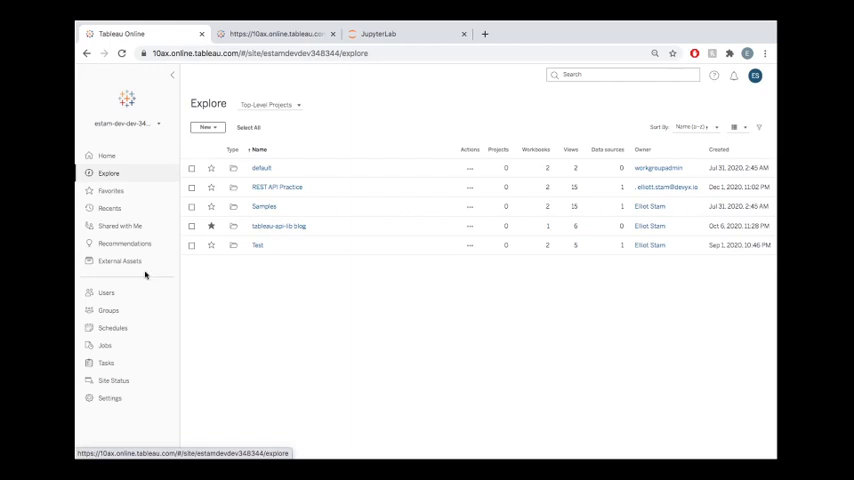
# Show the site's External Assets list of databases and files.
pyautogui.click(118, 260)
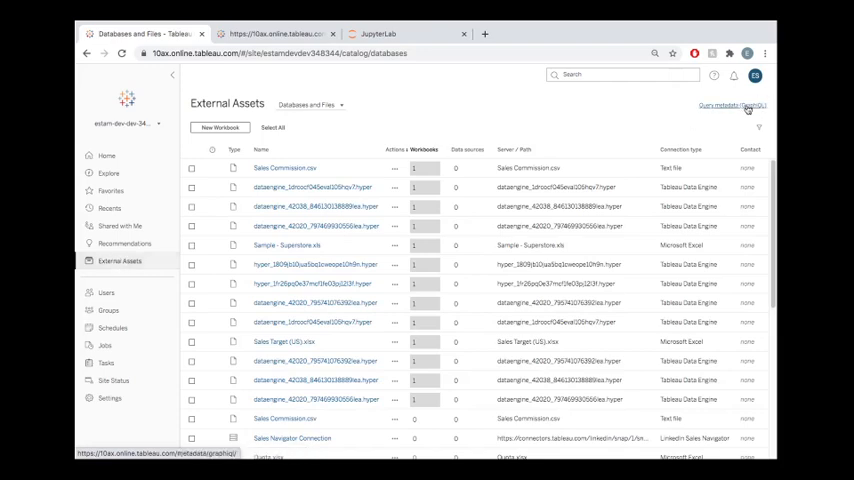
pyautogui.click(732, 104)
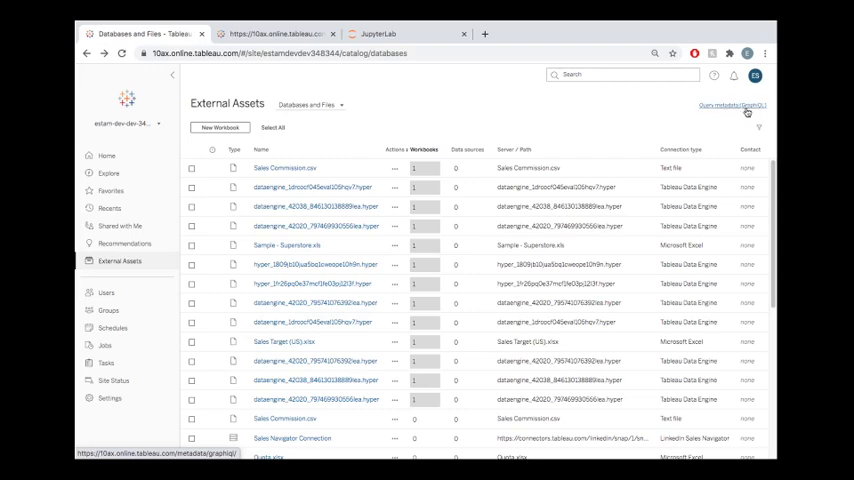
# Launch GraphiQL from External Assets and select the workbooks field in the sample query.
pyautogui.click(732, 104)
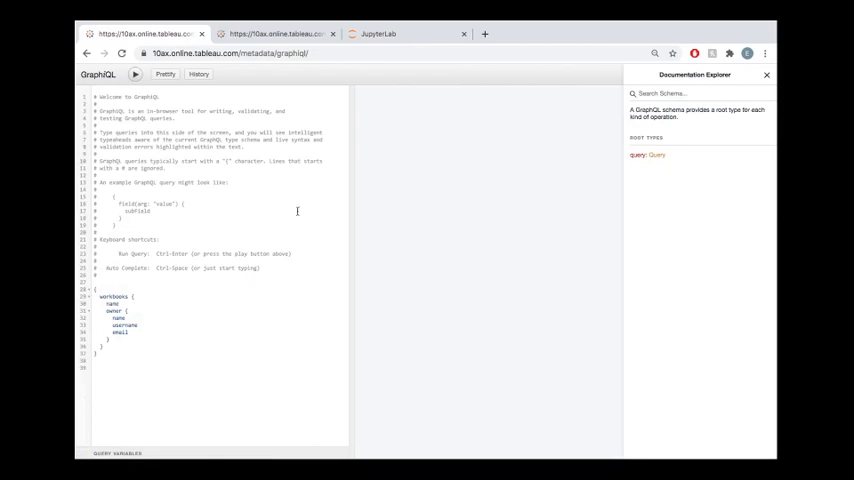
pyautogui.moveTo(264, 340)
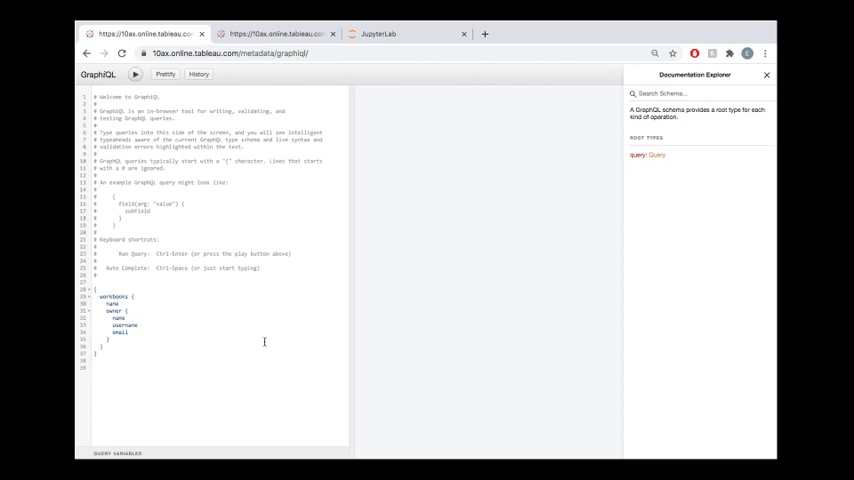
pyautogui.moveTo(236, 252)
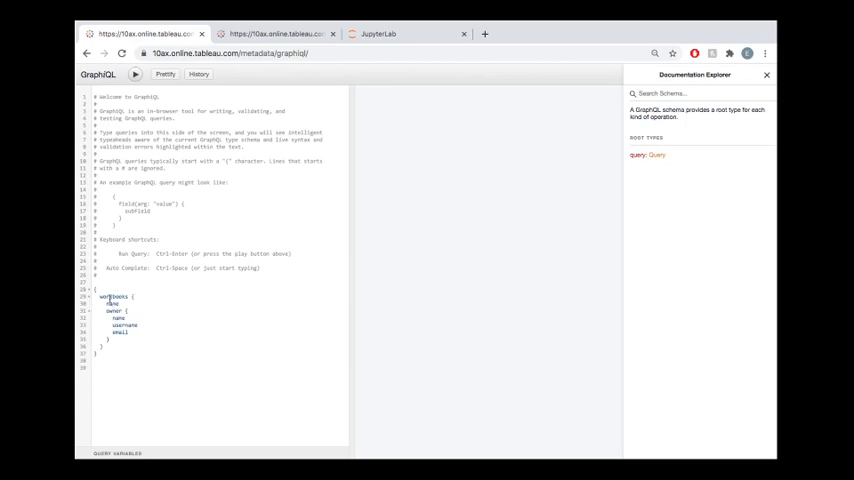
pyautogui.doubleClick(112, 296)
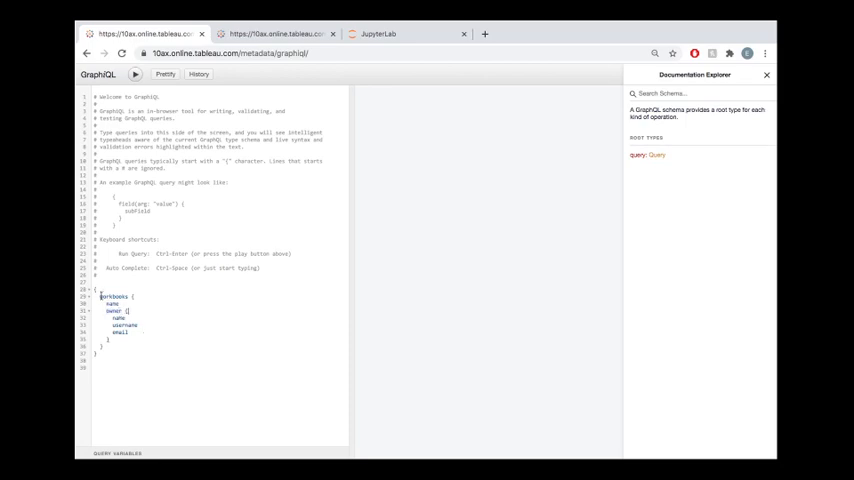
pyautogui.doubleClick(112, 296)
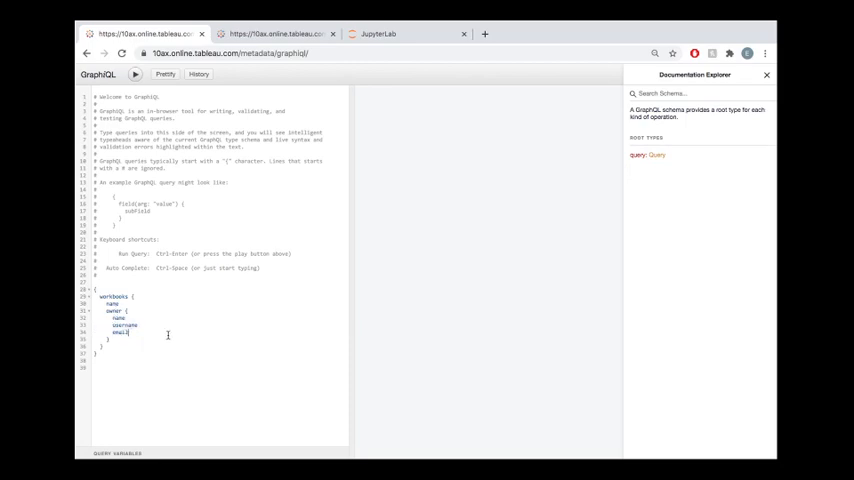
pyautogui.moveTo(240, 294)
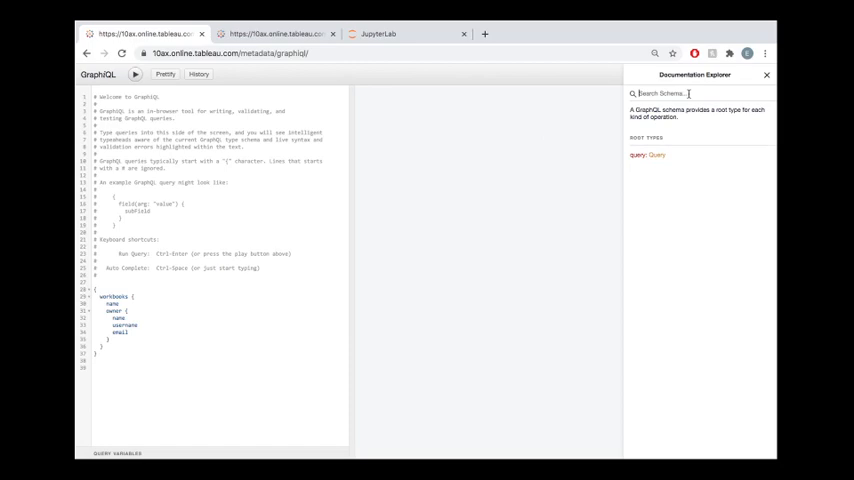
# Search the Documentation Explorer for 'Workbook' and show that type's fields.
pyautogui.write('W')
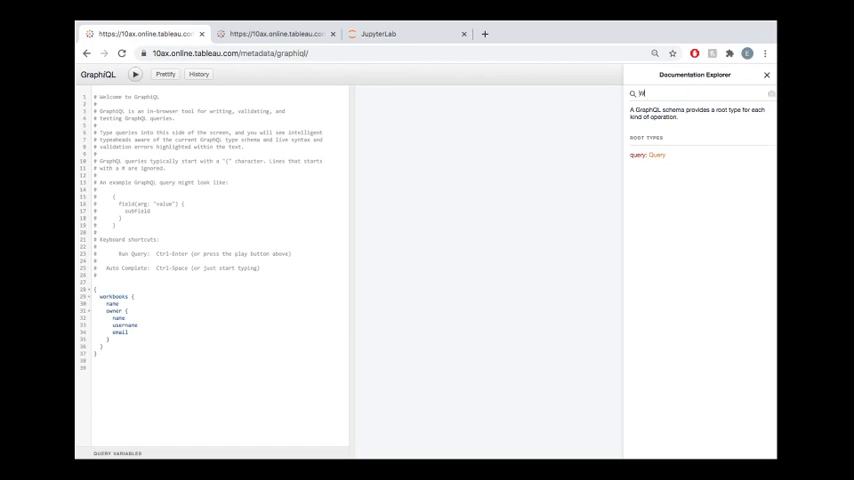
pyautogui.write('orkbook')
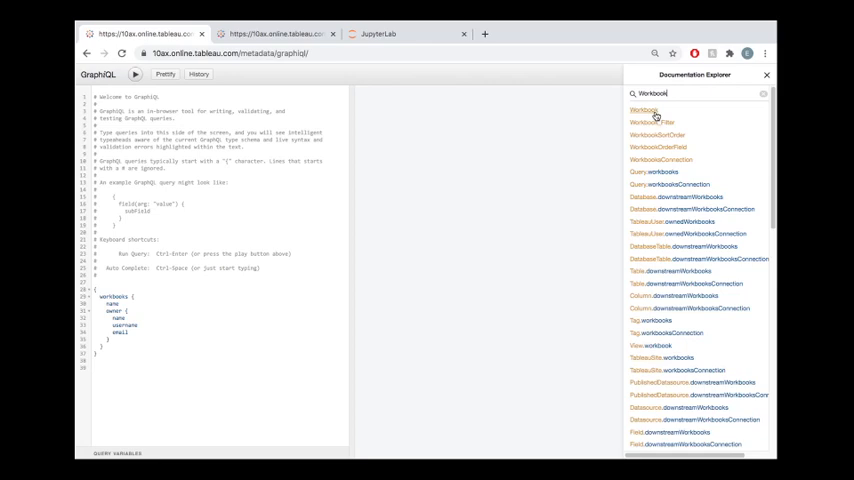
pyautogui.click(648, 110)
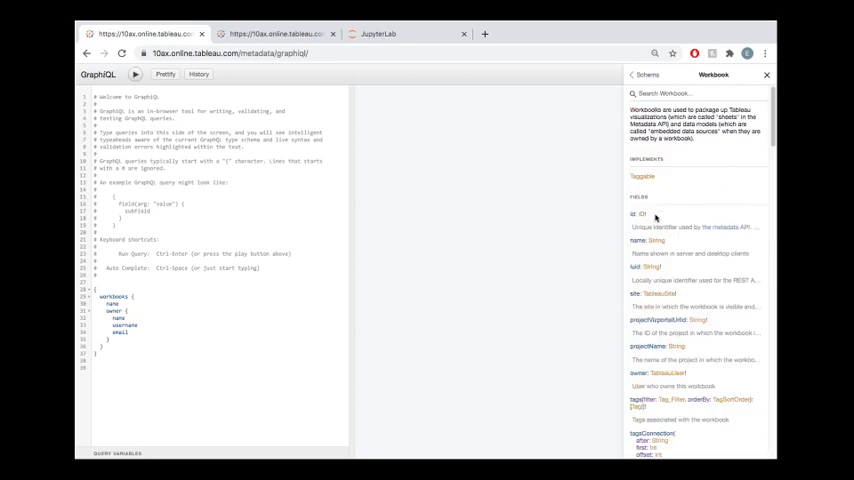
pyautogui.moveTo(382, 308)
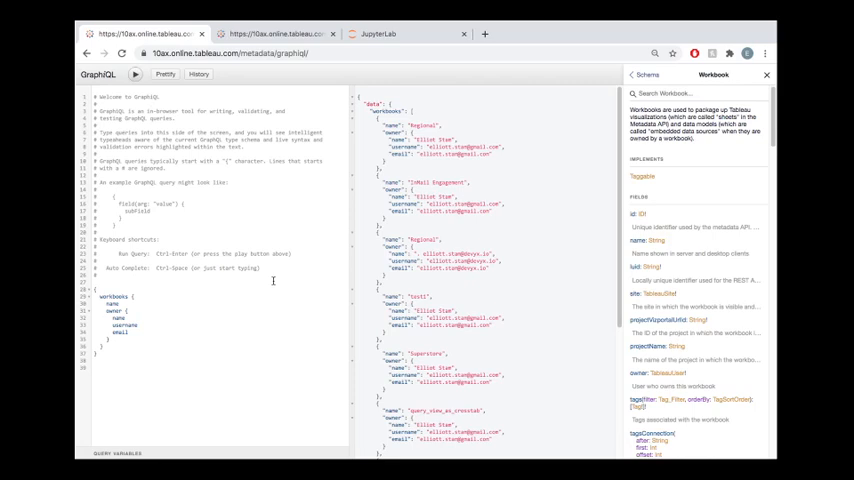
pyautogui.moveTo(560, 240)
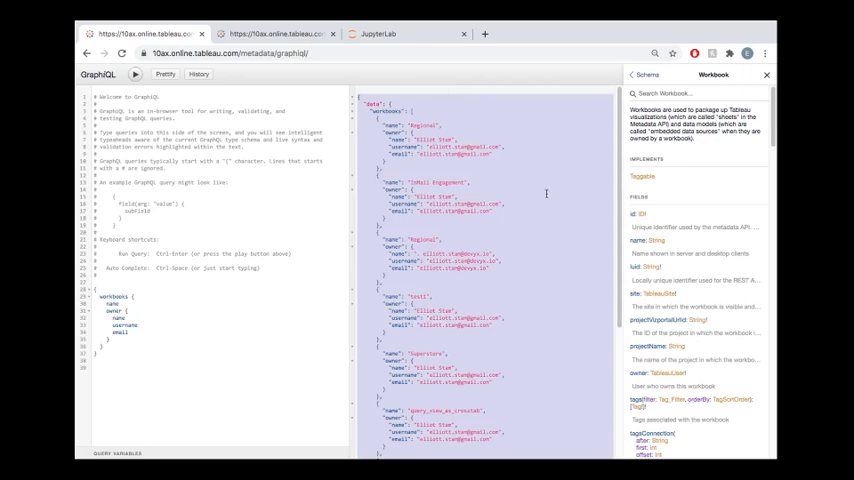
pyautogui.moveTo(496, 132)
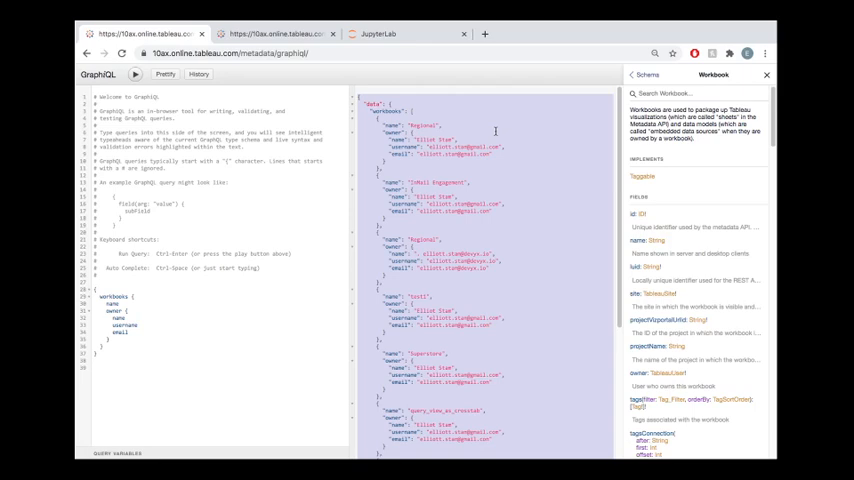
pyautogui.moveTo(288, 130)
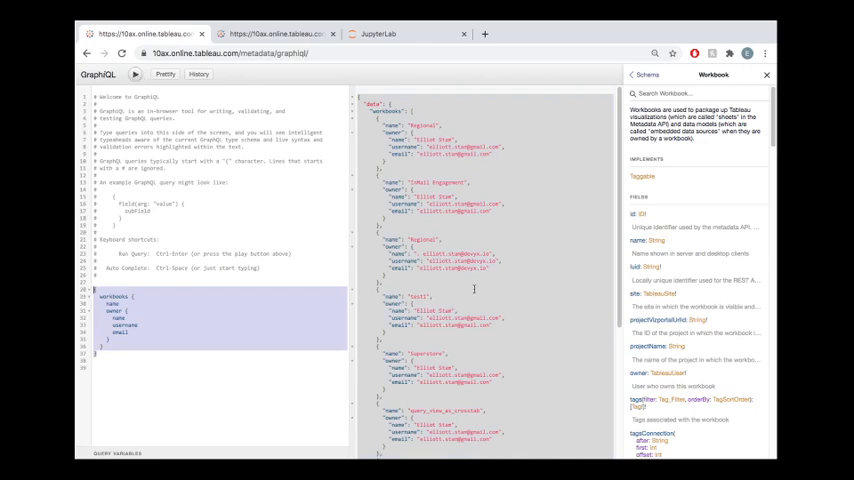
pyautogui.moveTo(548, 272)
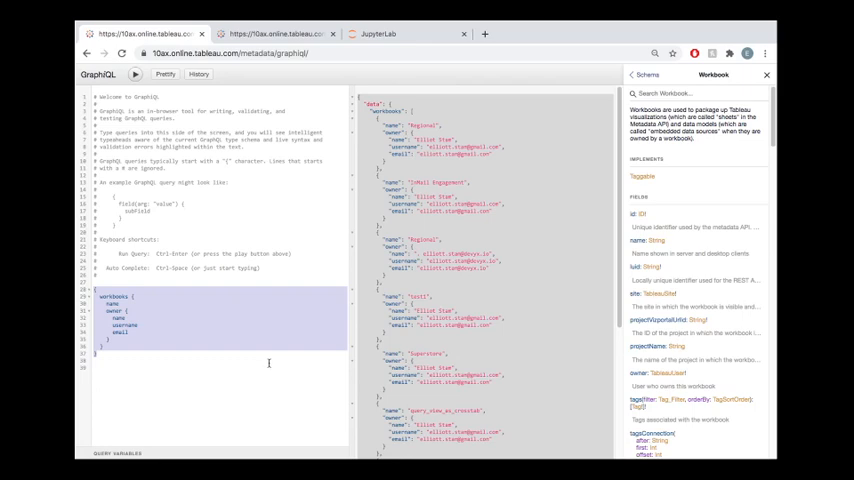
# Execute the workbooks query to return names and owner details as JSON.
pyautogui.click(230, 354)
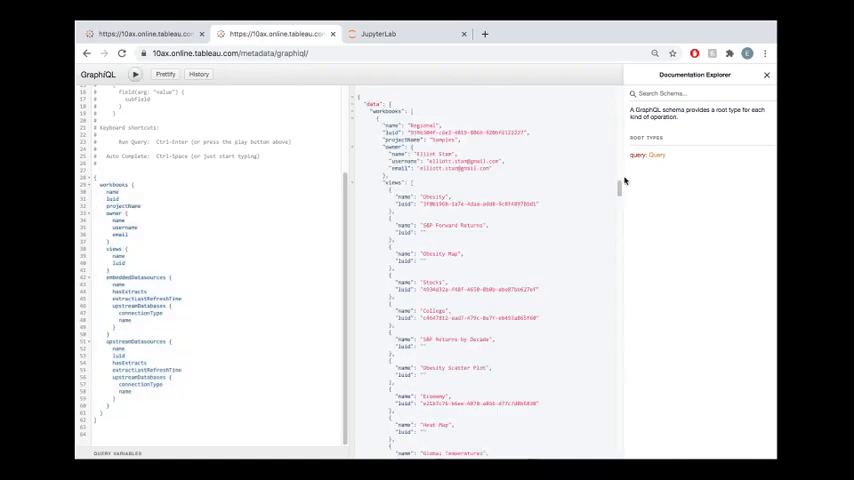
# Review the extended query results listing further workbooks with data source names and IDs.
pyautogui.scroll(-3)
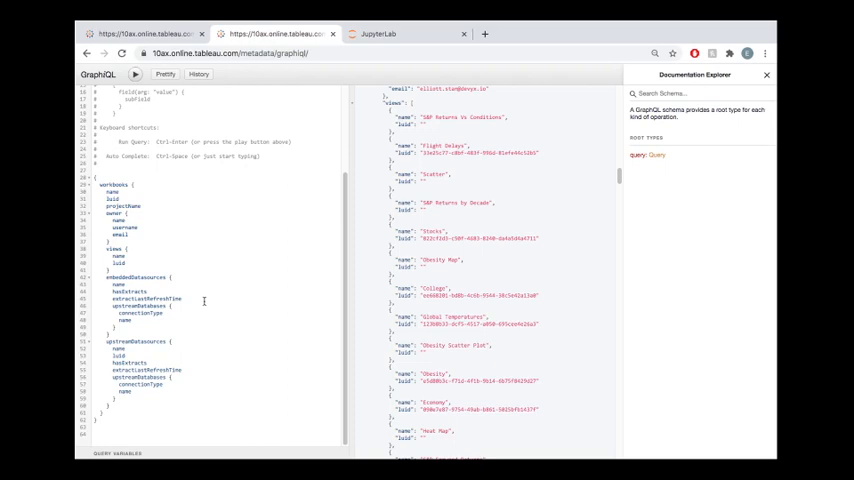
pyautogui.moveTo(278, 320)
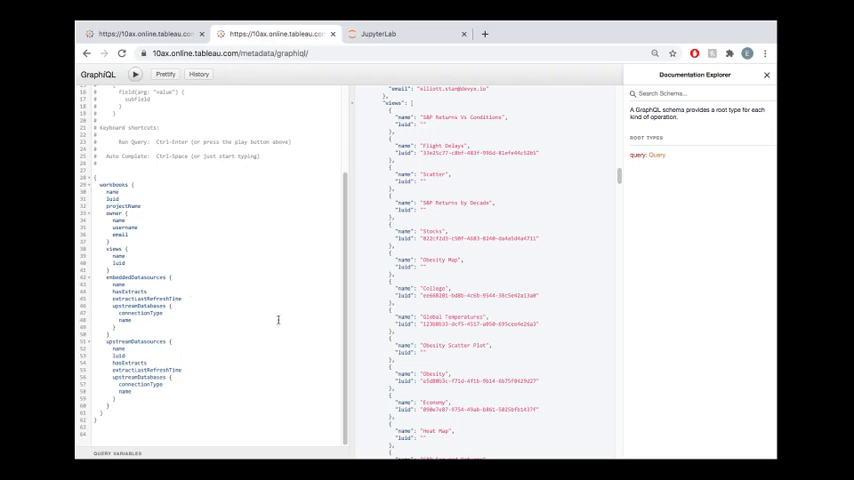
pyautogui.moveTo(256, 250)
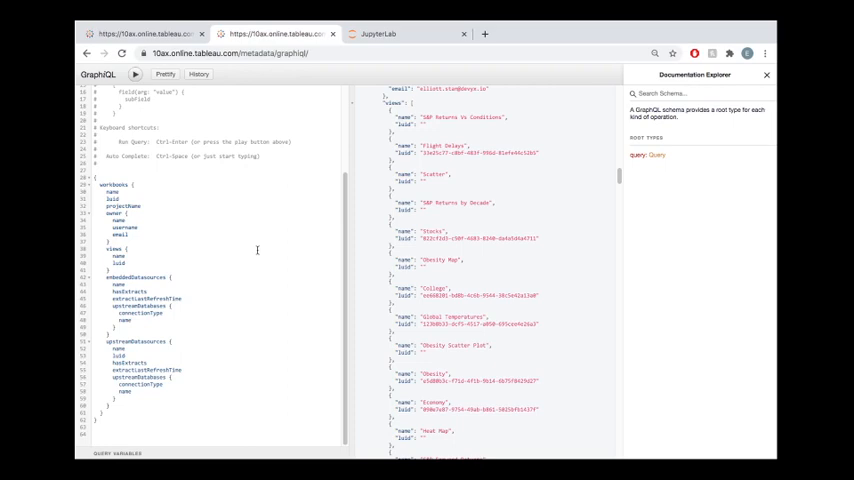
pyautogui.moveTo(482, 128)
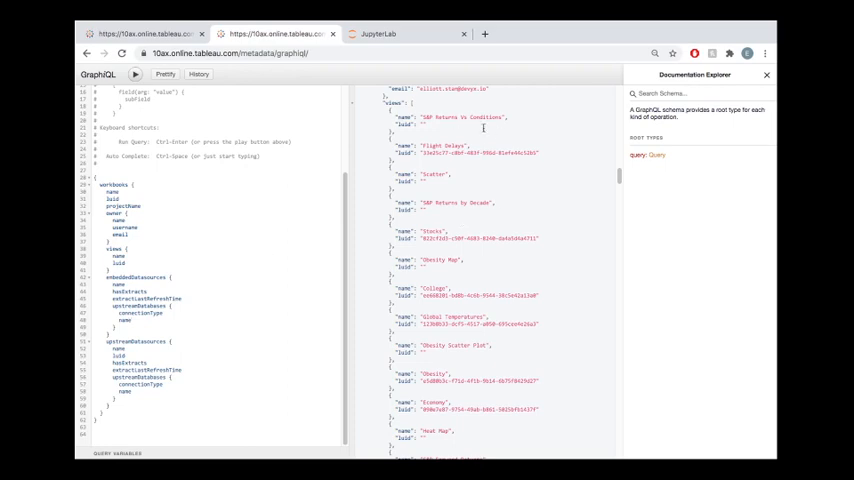
pyautogui.moveTo(498, 148)
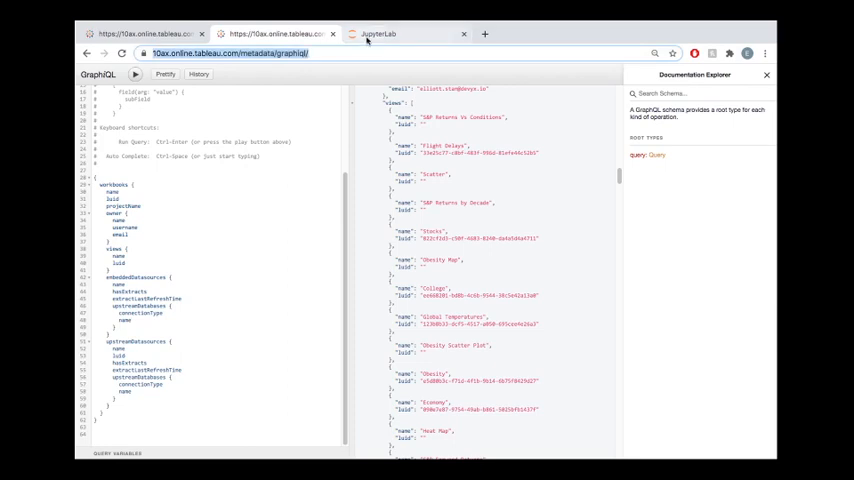
pyautogui.click(400, 32)
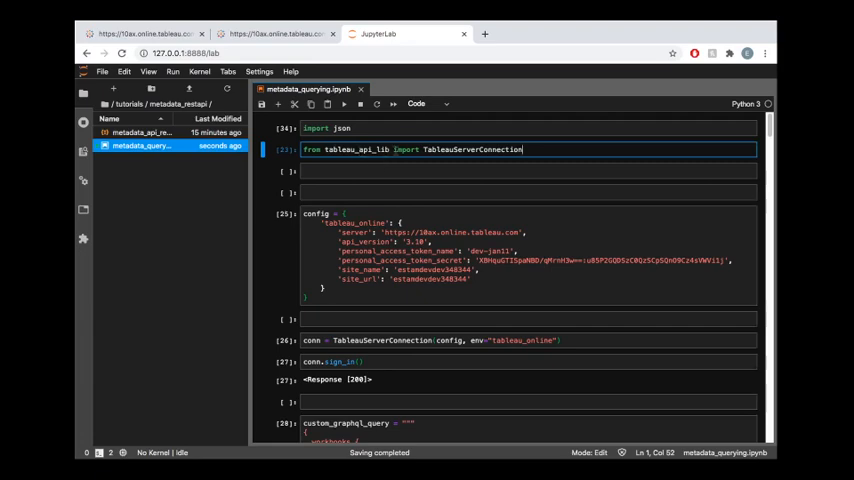
pyautogui.press('shift+enter')
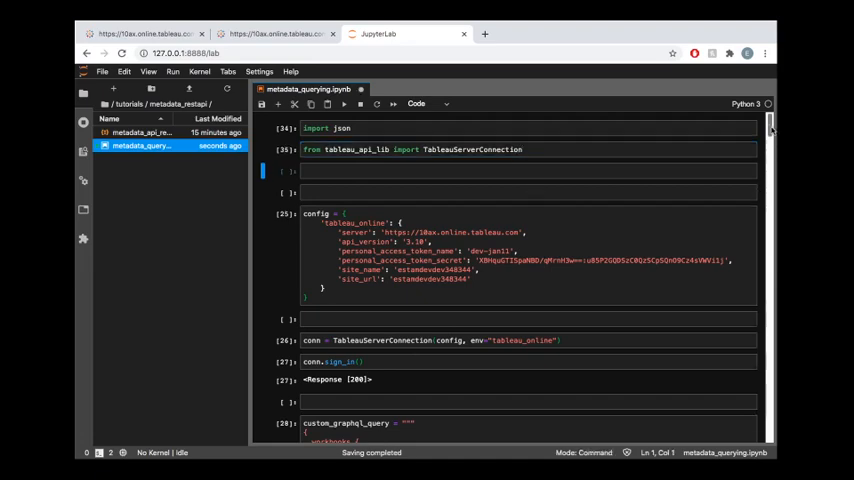
pyautogui.scroll(-3)
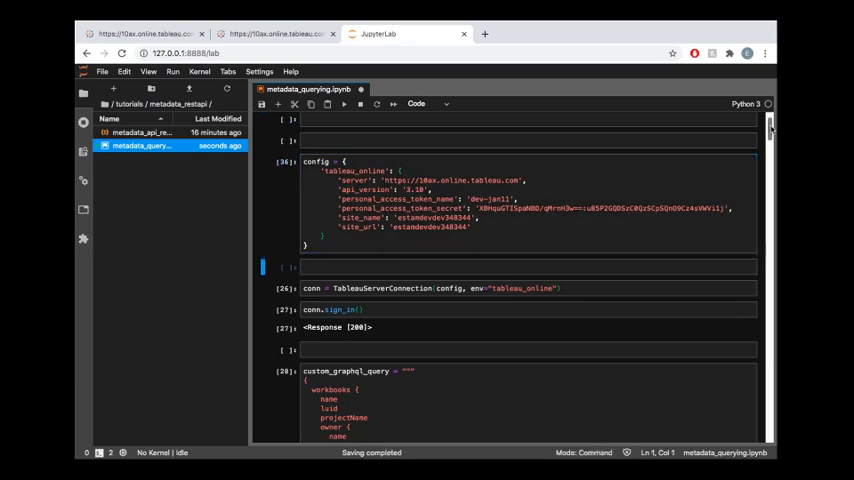
pyautogui.scroll(-3)
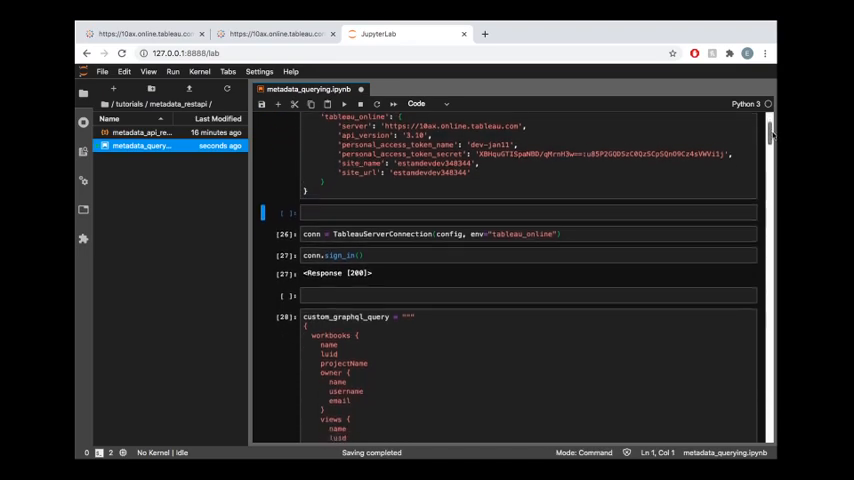
pyautogui.scroll(-3)
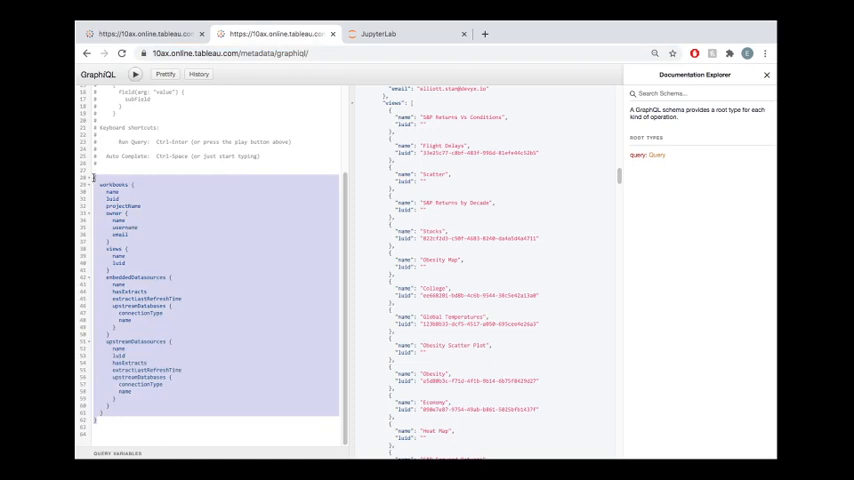
pyautogui.click(378, 32)
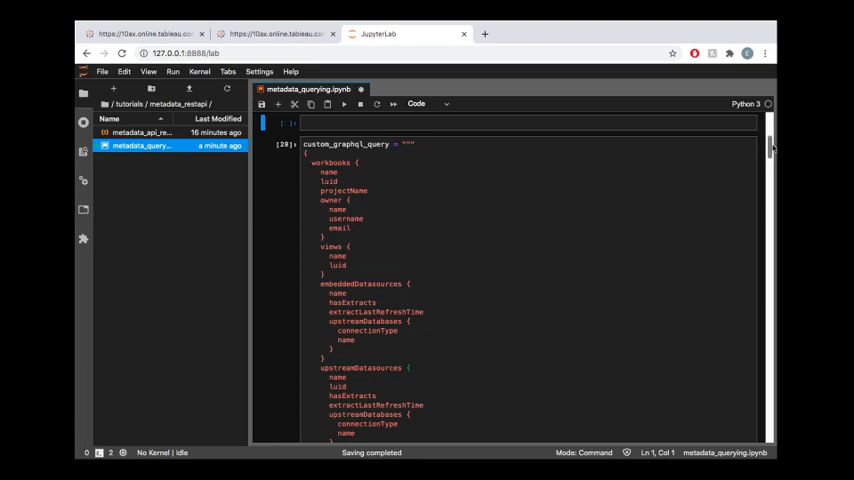
pyautogui.scroll(-3)
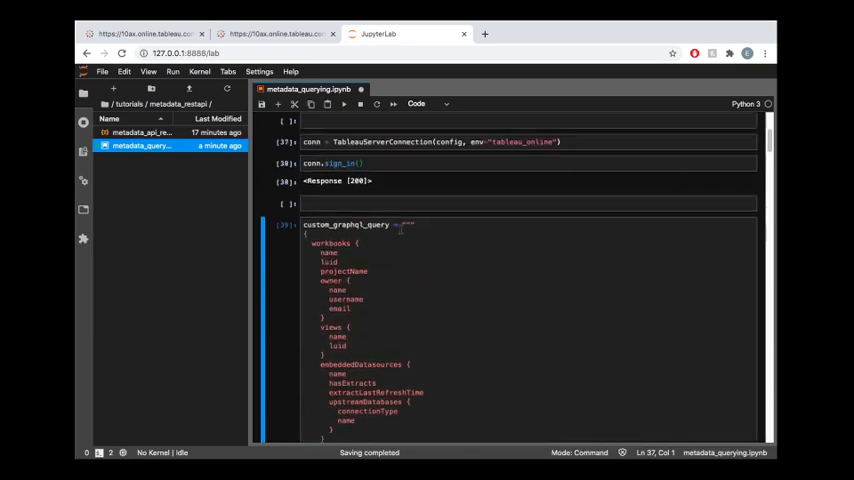
pyautogui.click(404, 224)
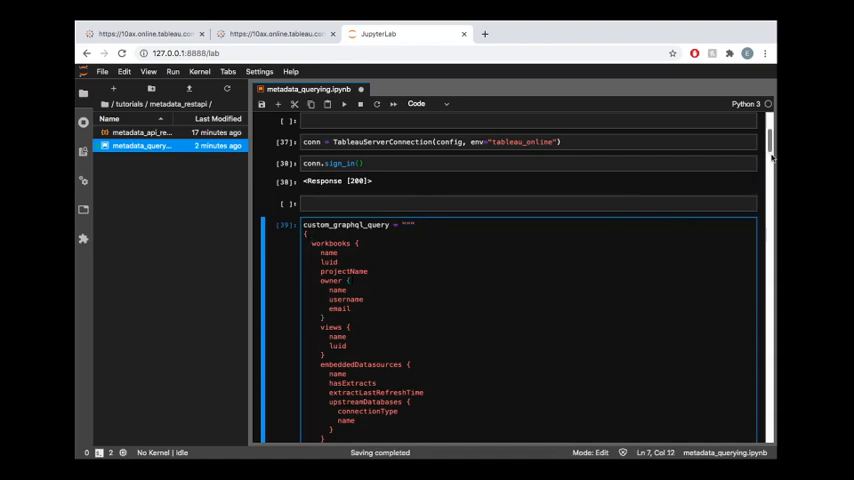
pyautogui.scroll(-3)
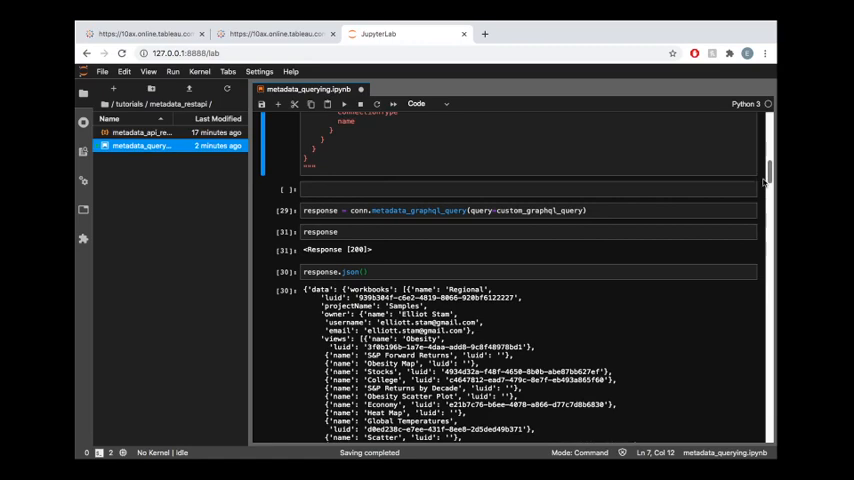
# Run the conn.metadata_graphql_query cell to send the GraphQL query.
pyautogui.click(588, 210)
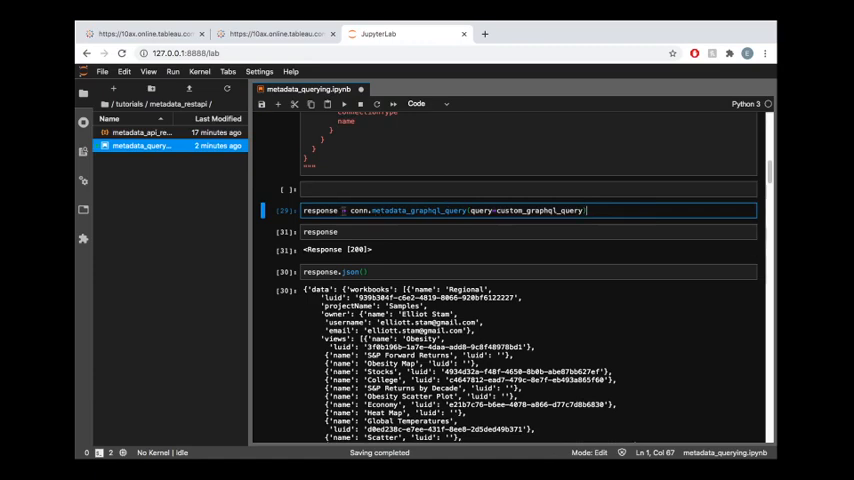
pyautogui.moveTo(586, 210)
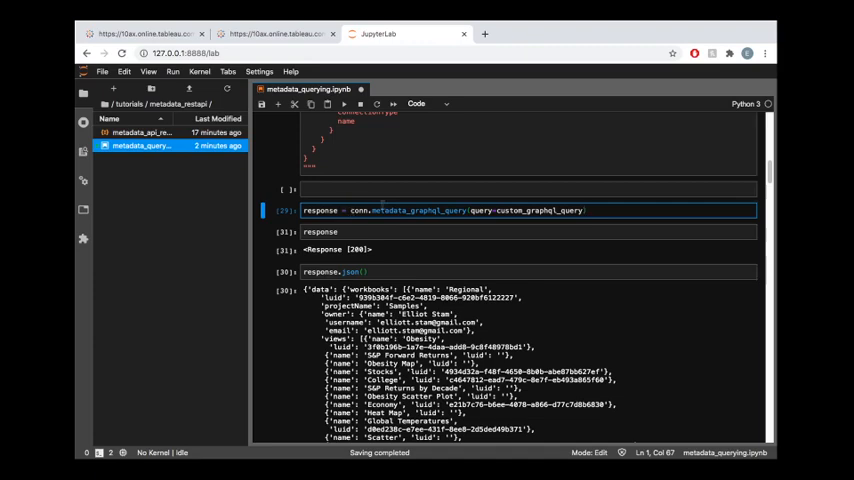
pyautogui.click(372, 210)
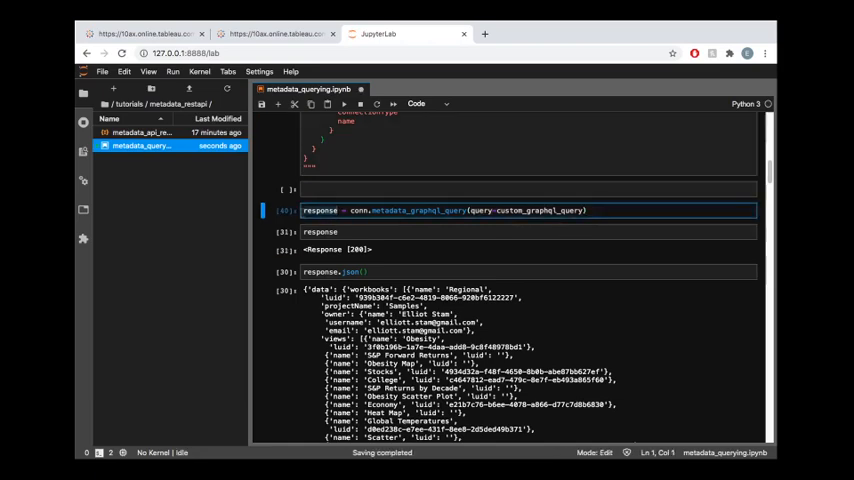
pyautogui.click(320, 232)
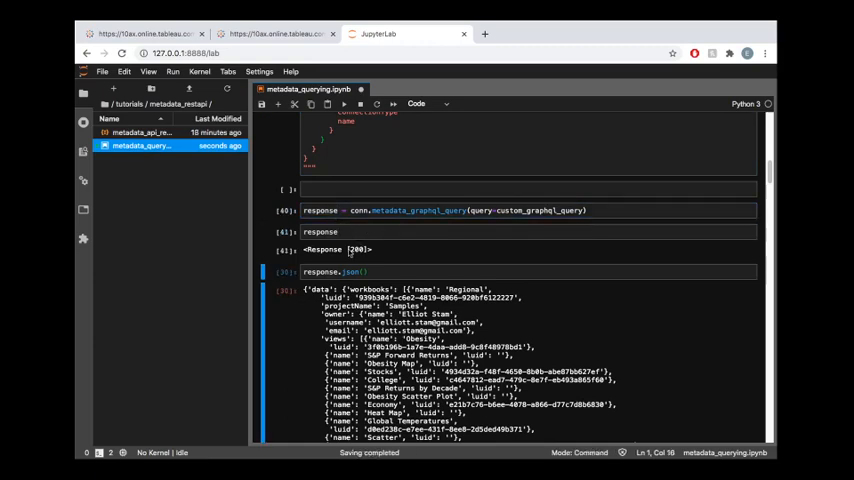
pyautogui.moveTo(372, 224)
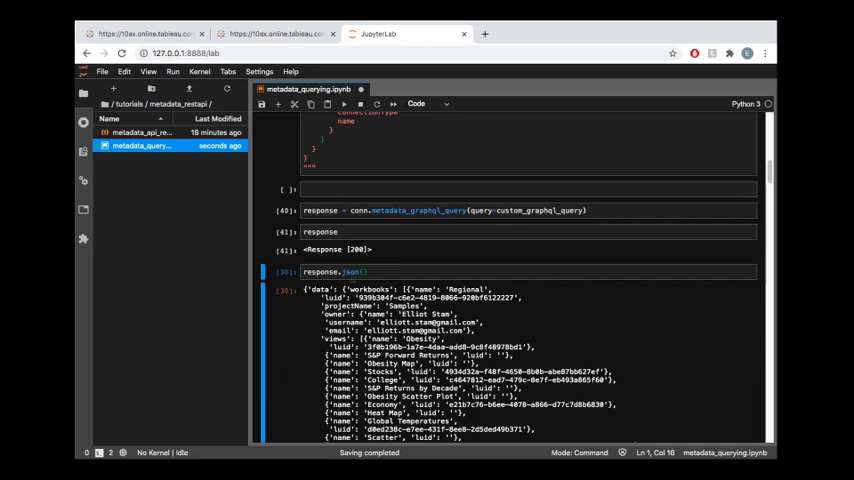
# Print response.json() and read through the workbooks, owners, views and data sources.
pyautogui.click(360, 272)
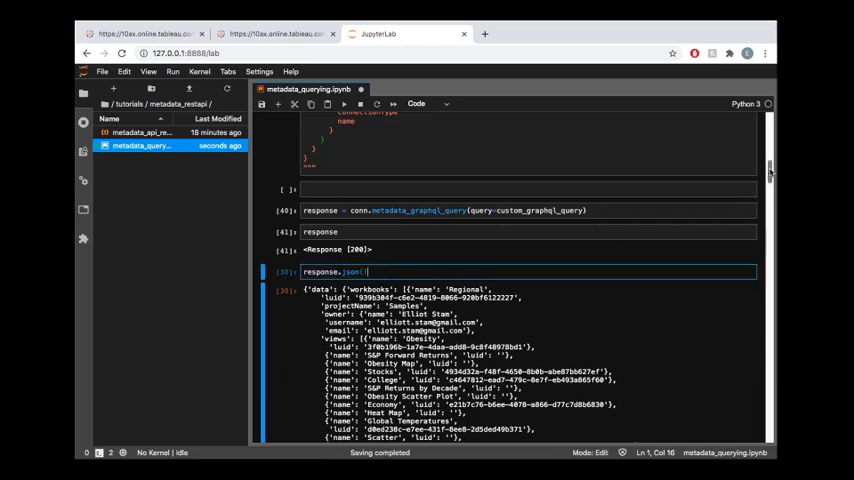
pyautogui.scroll(-3)
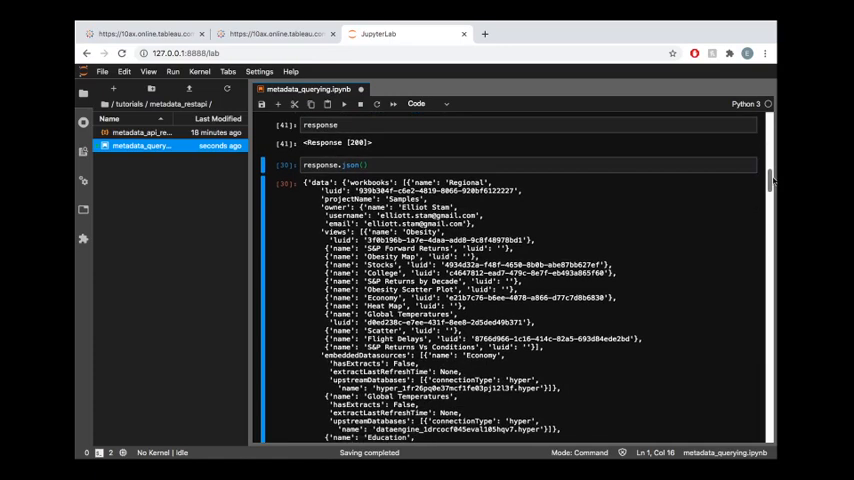
pyautogui.click(628, 164)
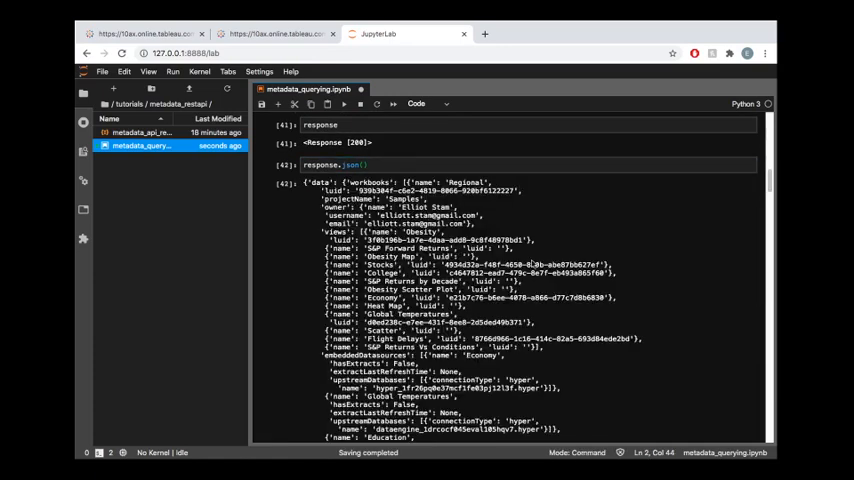
pyautogui.scroll(-3)
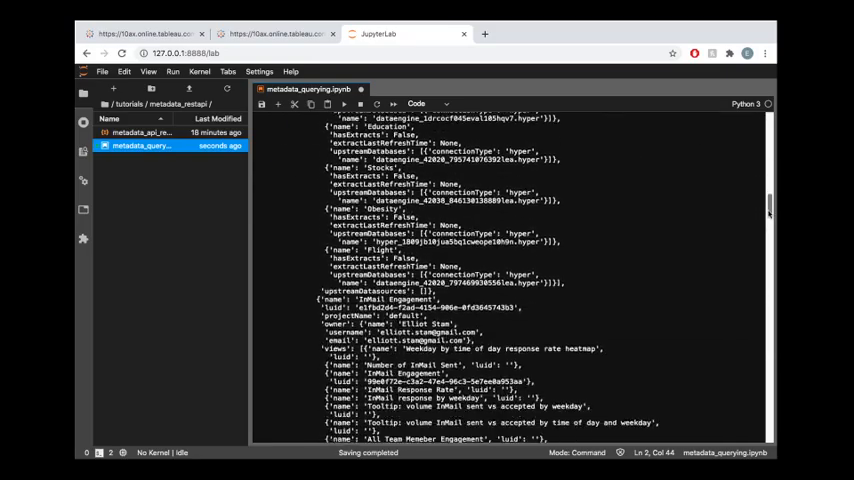
pyautogui.scroll(-3)
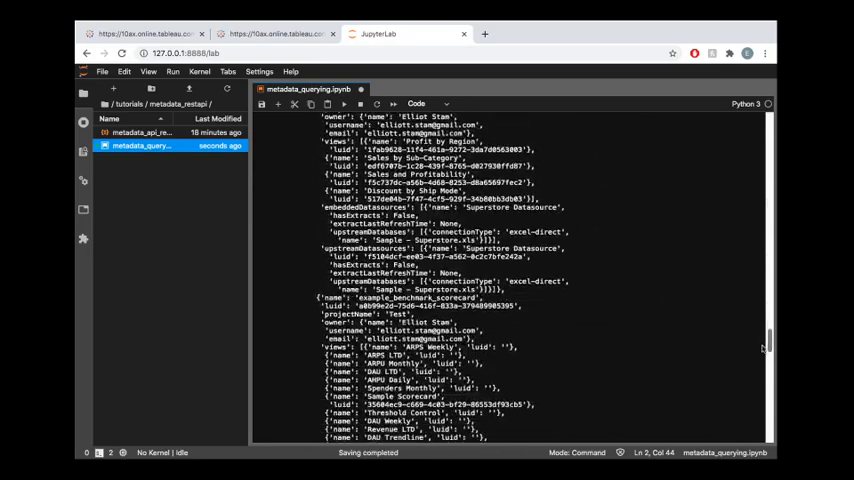
pyautogui.scroll(-3)
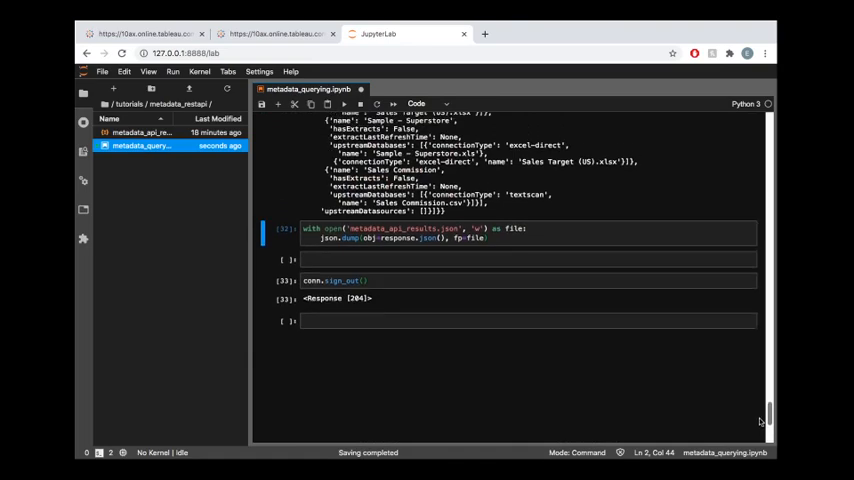
# Check the existing results file and edit the json.dump cell writing metadata_api_results.json.
pyautogui.scroll(3)
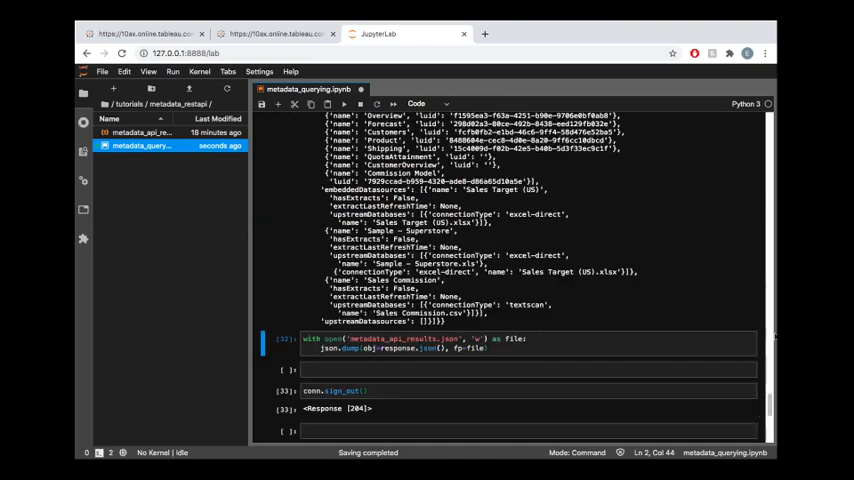
pyautogui.scroll(-3)
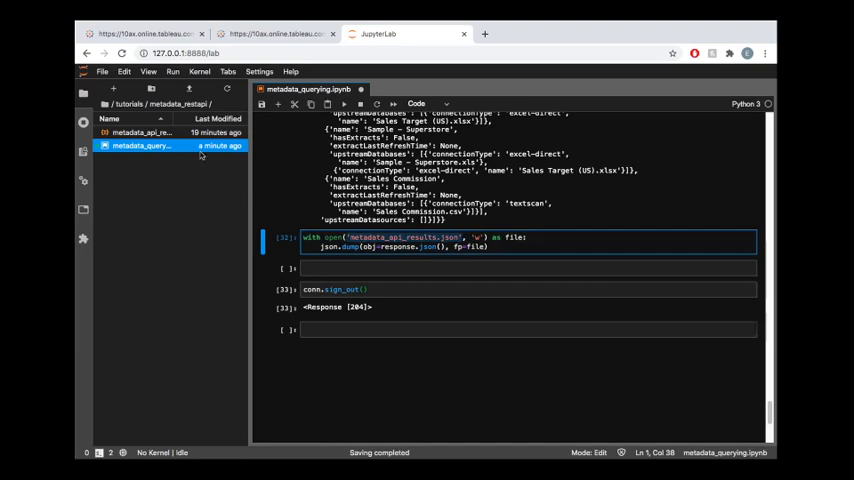
pyautogui.click(144, 132)
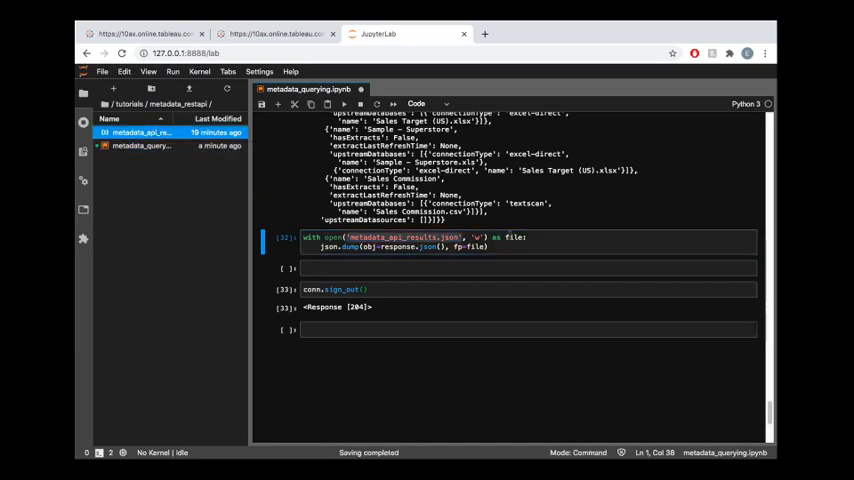
pyautogui.click(474, 242)
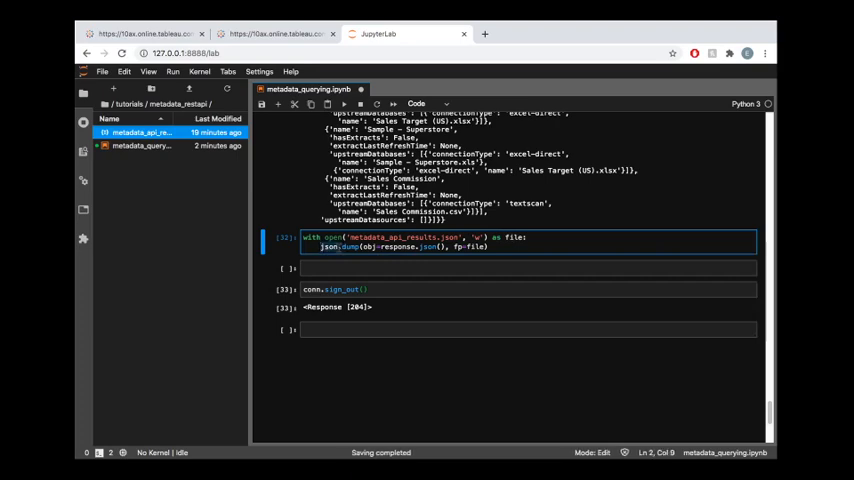
pyautogui.moveTo(384, 344)
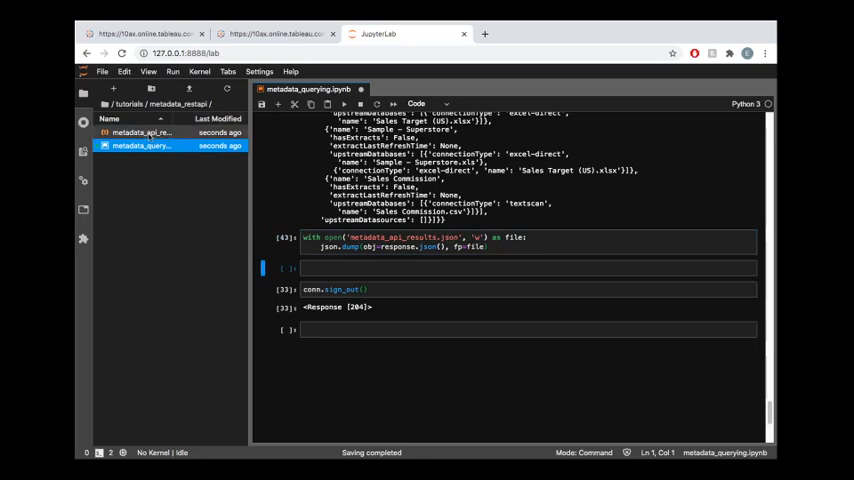
# View metadata_api_results.json with its data and workbooks nodes expanded.
pyautogui.doubleClick(142, 132)
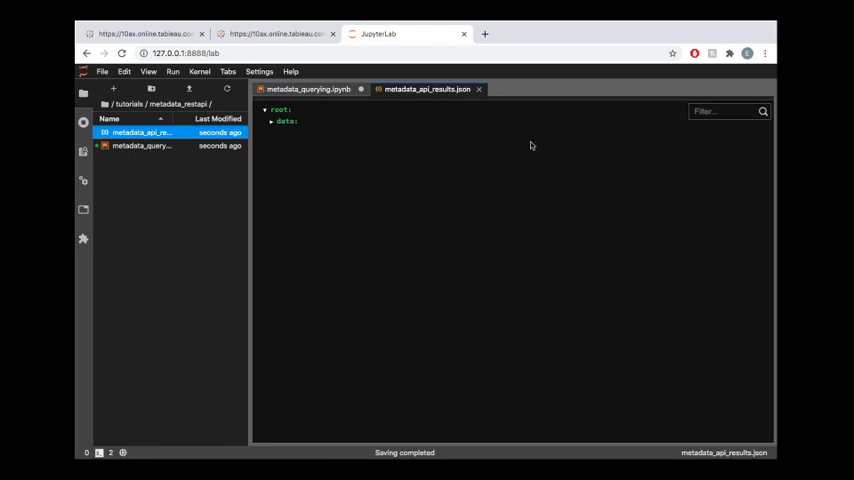
pyautogui.click(272, 120)
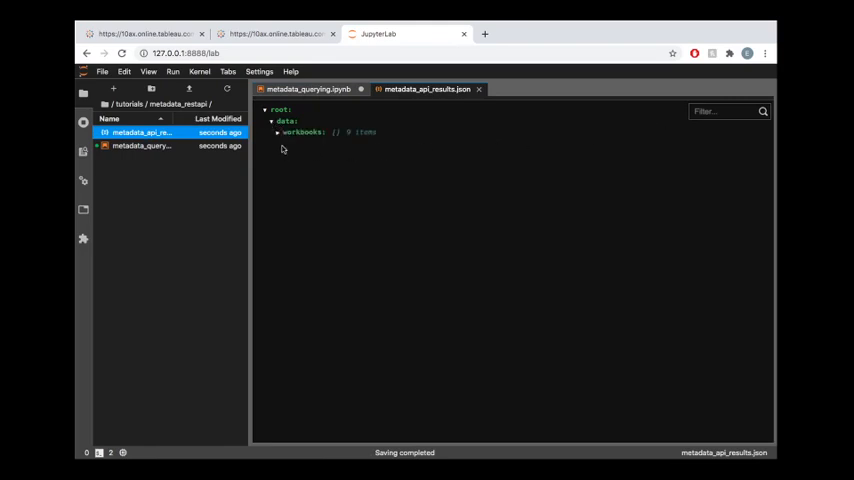
pyautogui.click(278, 132)
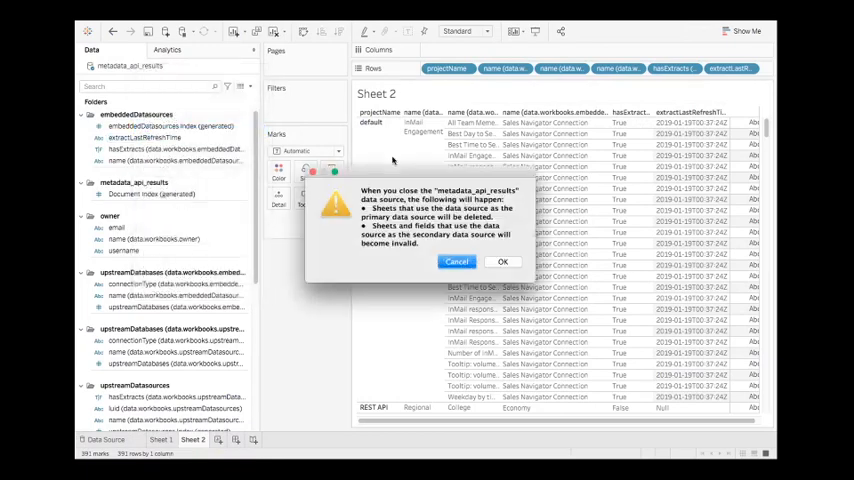
# Connect Tableau to metadata_api_results.json as a JSON file data source.
pyautogui.click(502, 262)
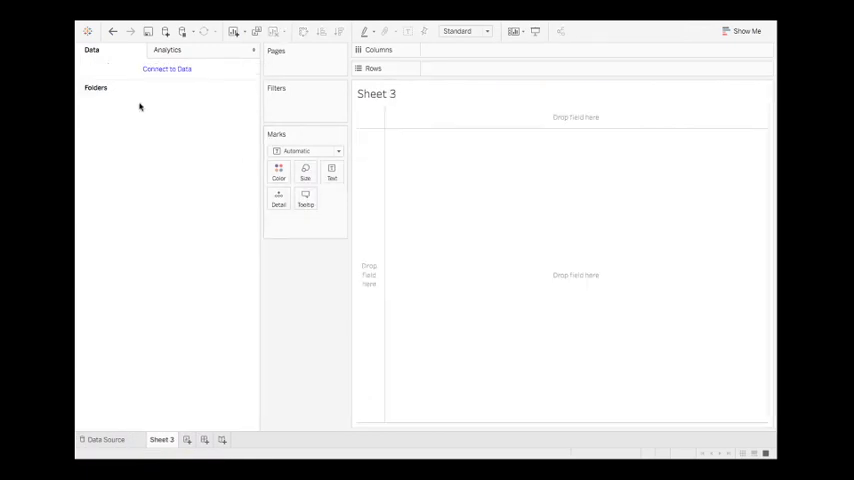
pyautogui.click(168, 68)
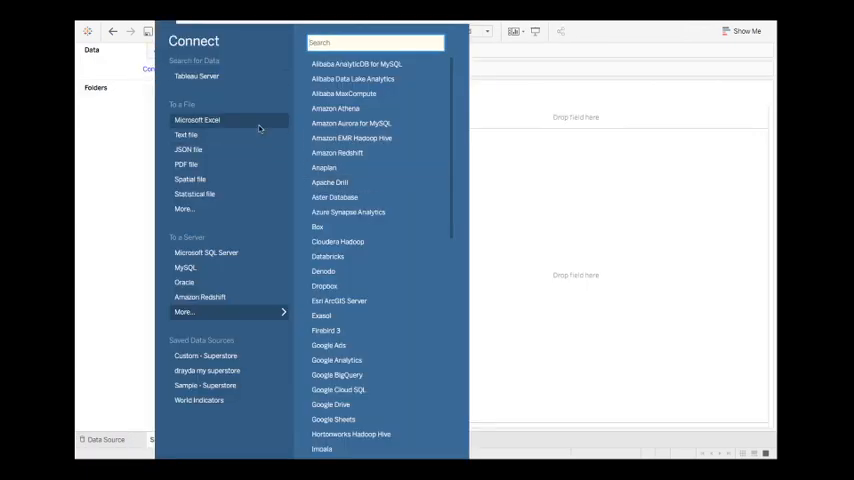
pyautogui.moveTo(240, 160)
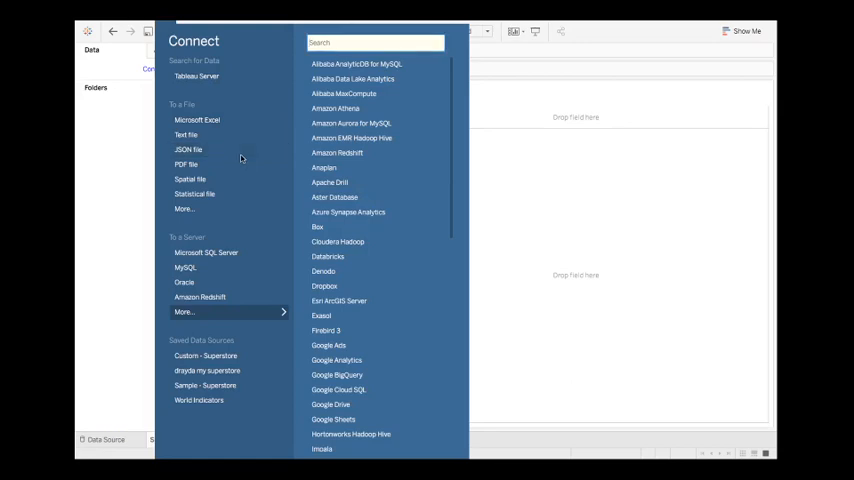
pyautogui.click(188, 148)
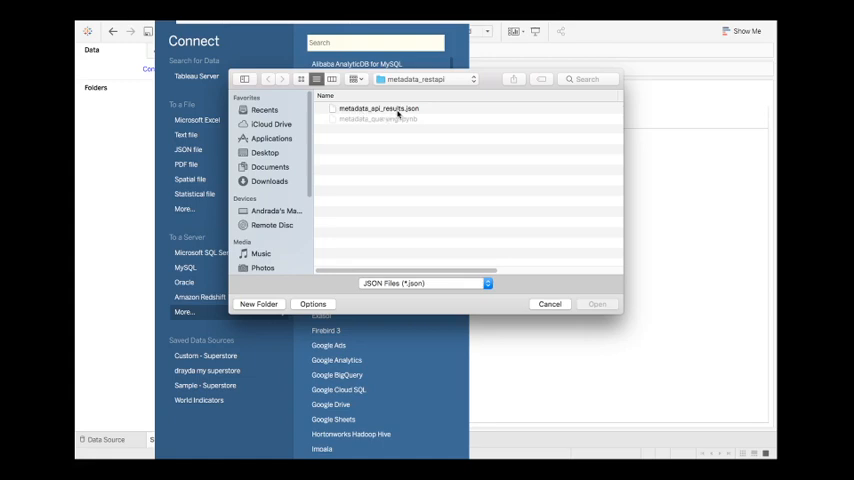
pyautogui.click(378, 108)
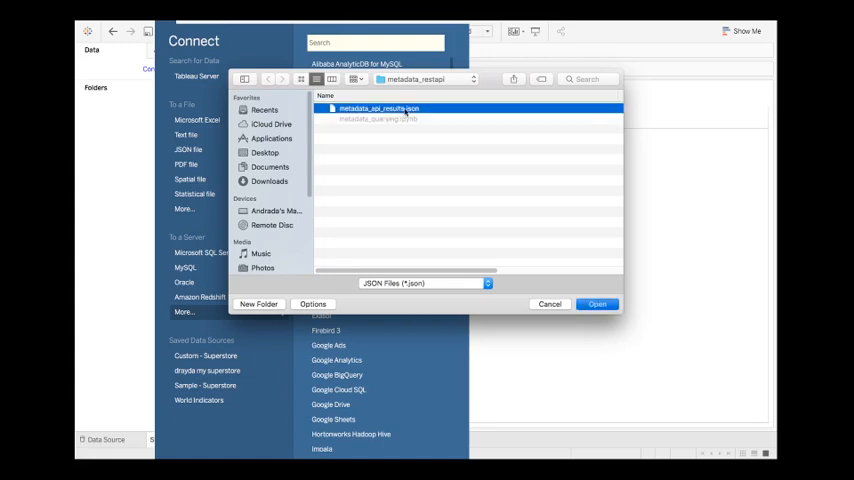
pyautogui.click(596, 304)
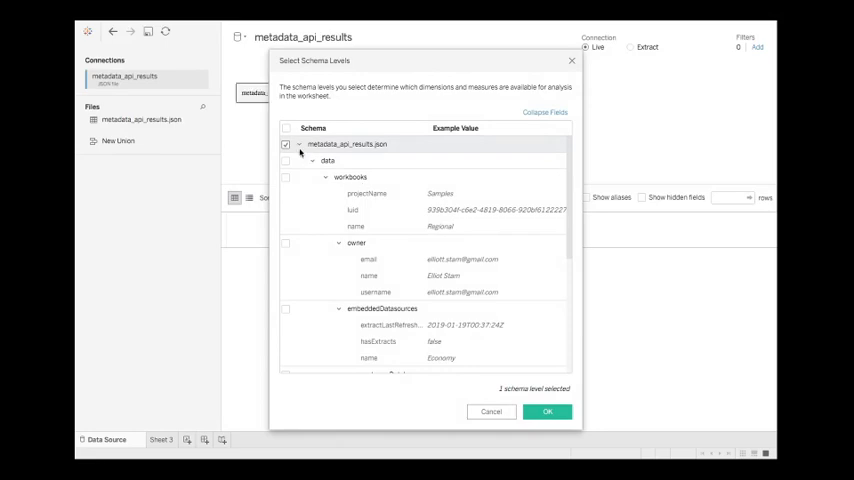
# Select all schema levels of metadata_api_results.json and confirm.
pyautogui.click(286, 128)
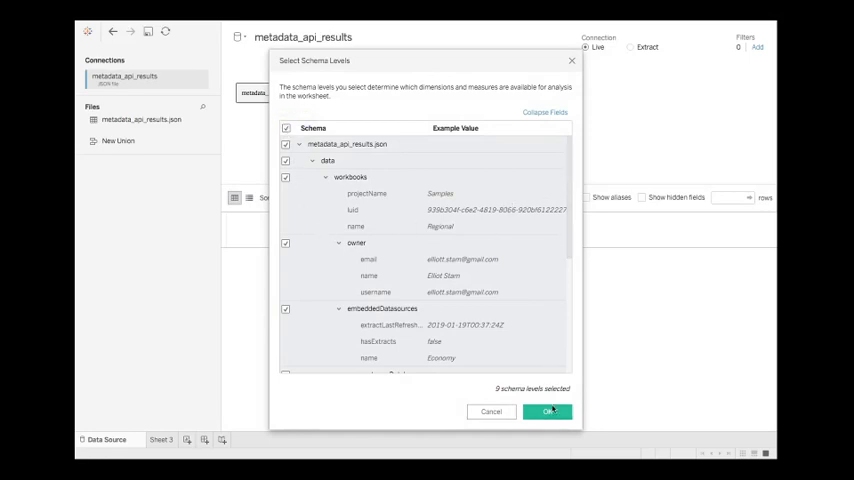
pyautogui.click(548, 412)
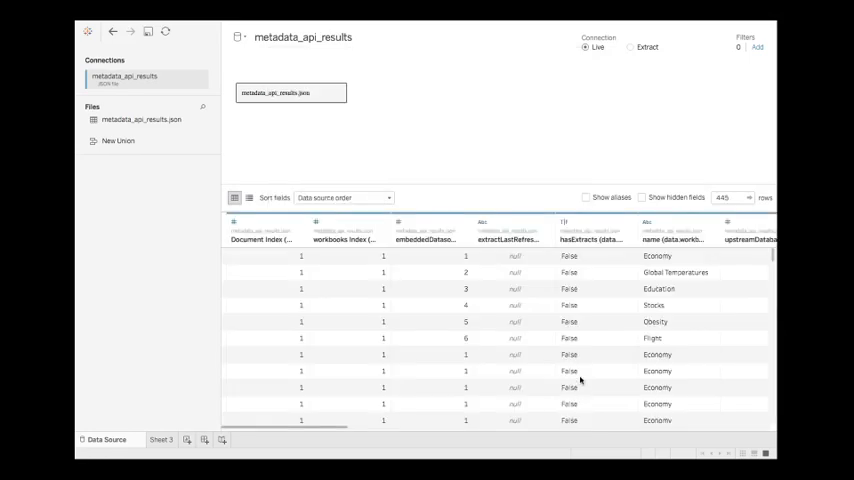
# On Sheet 3, list owner emails as rows with view names beside them.
pyautogui.click(160, 440)
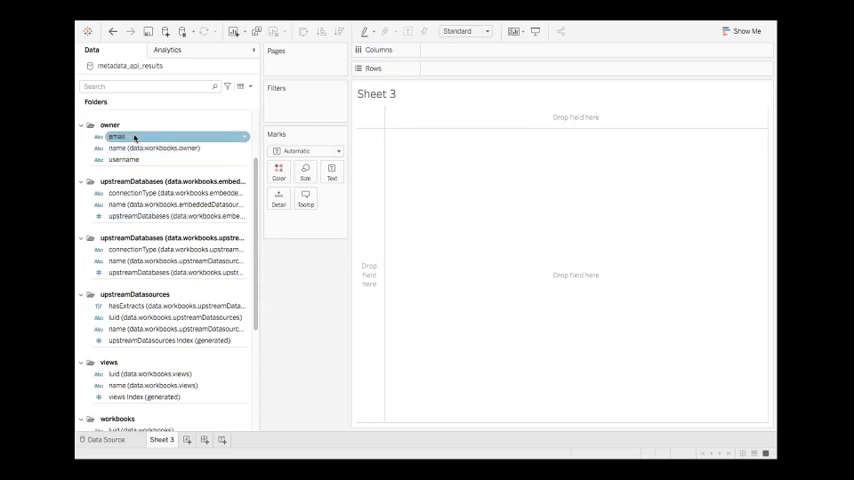
pyautogui.moveTo(118, 136); pyautogui.dragTo(460, 68)
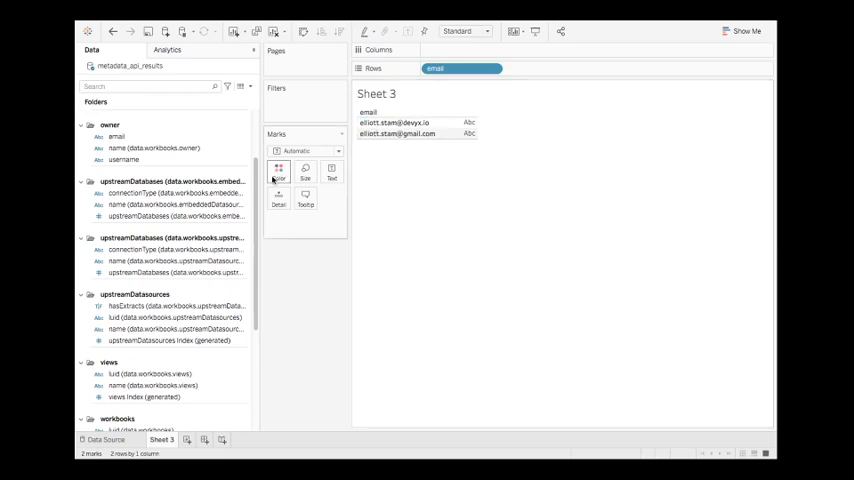
pyautogui.scroll(-3)
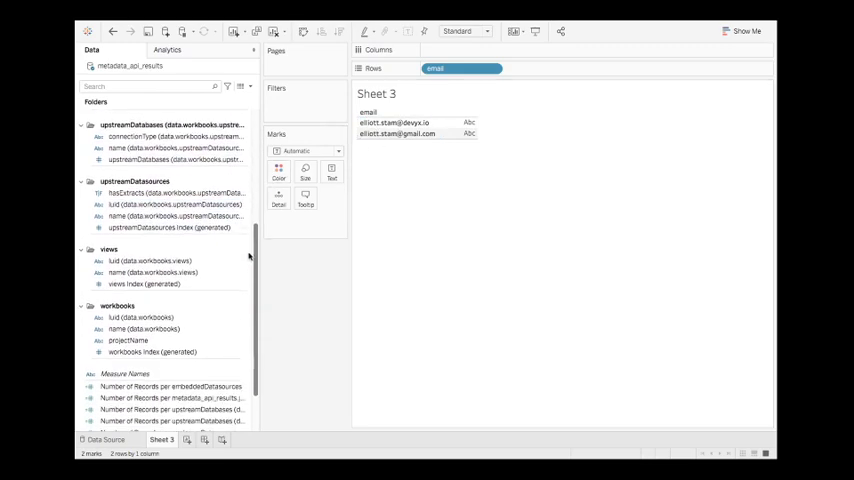
pyautogui.click(152, 272)
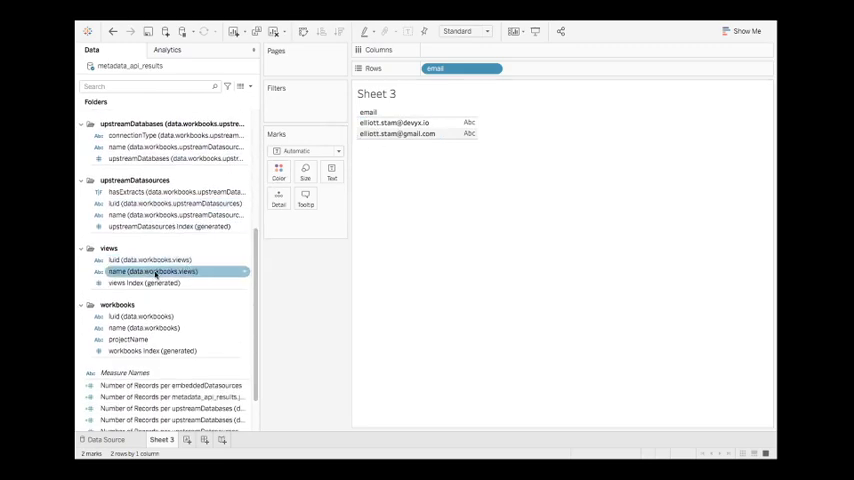
pyautogui.moveTo(152, 272); pyautogui.dragTo(544, 68)
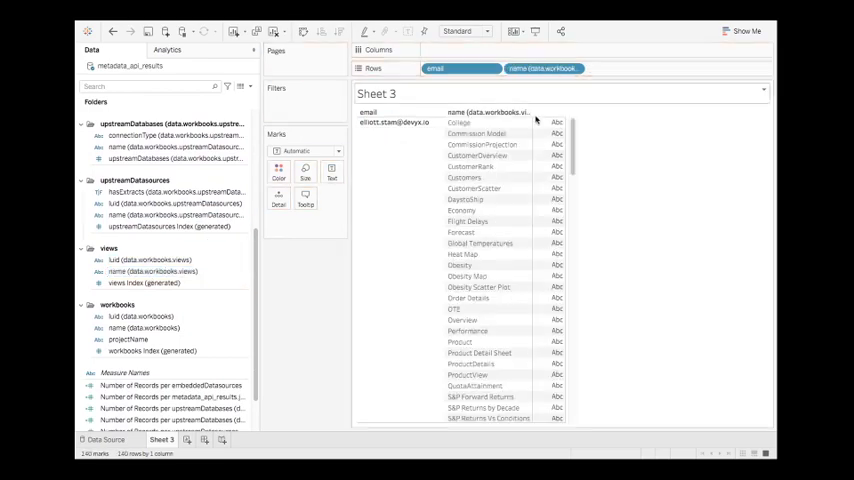
# Swap view names for projectName, then clear the sheet to start over.
pyautogui.moveTo(542, 68); pyautogui.dragTo(340, 234)
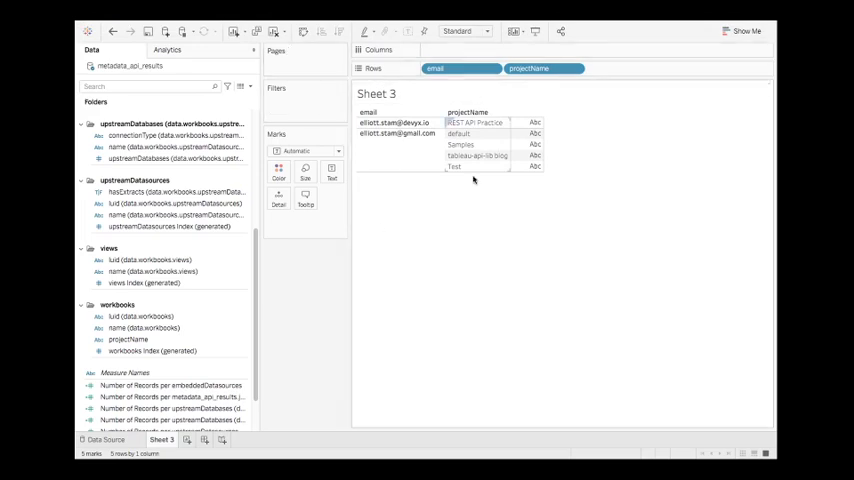
pyautogui.click(274, 32)
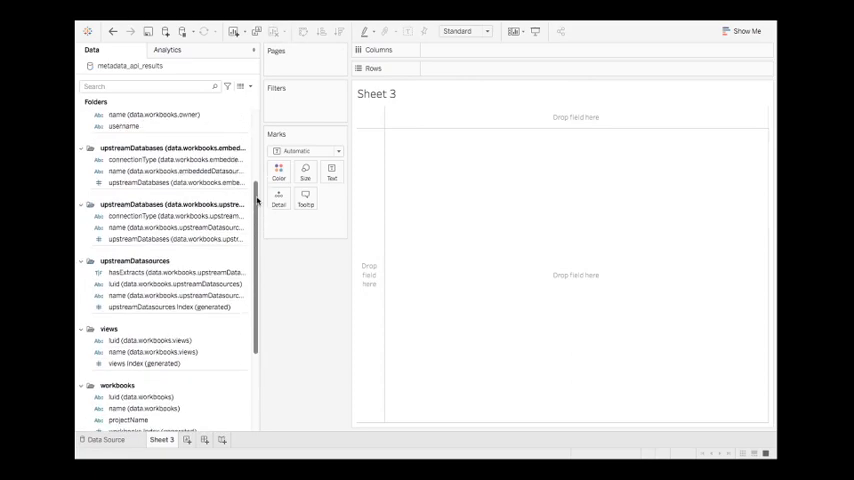
pyautogui.scroll(3)
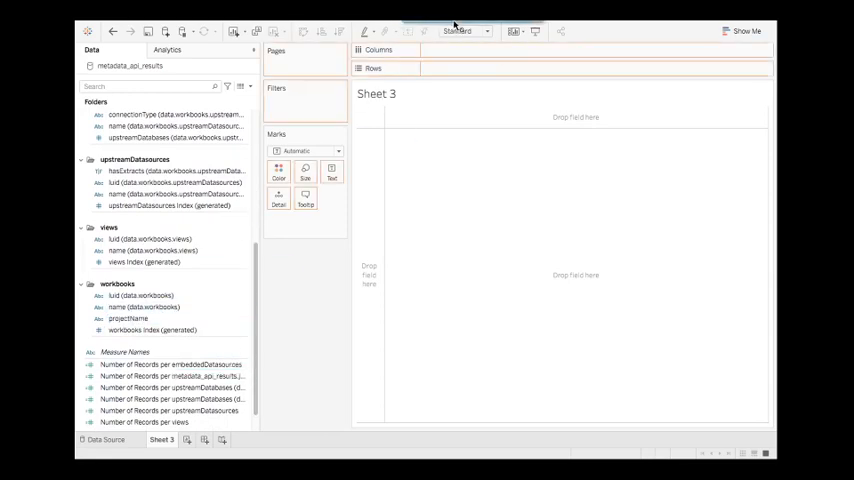
# List projectName, workbook name and embedded data source name as rows.
pyautogui.moveTo(128, 318); pyautogui.dragTo(460, 68)
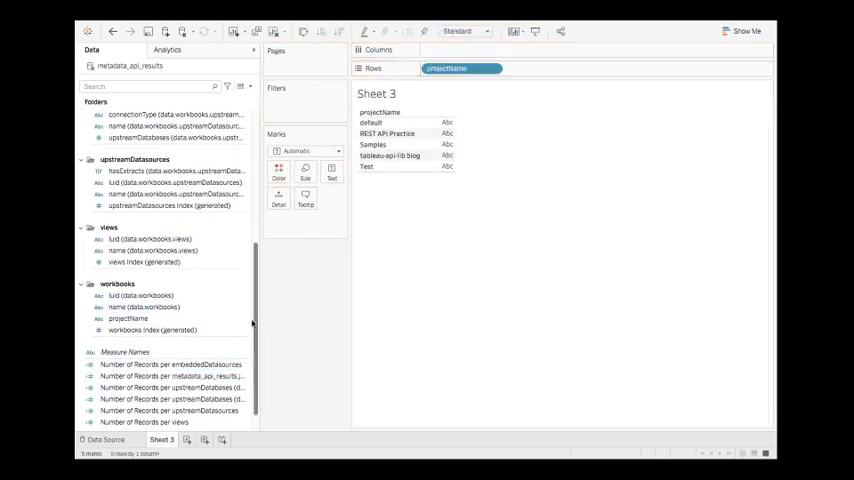
pyautogui.click(152, 330)
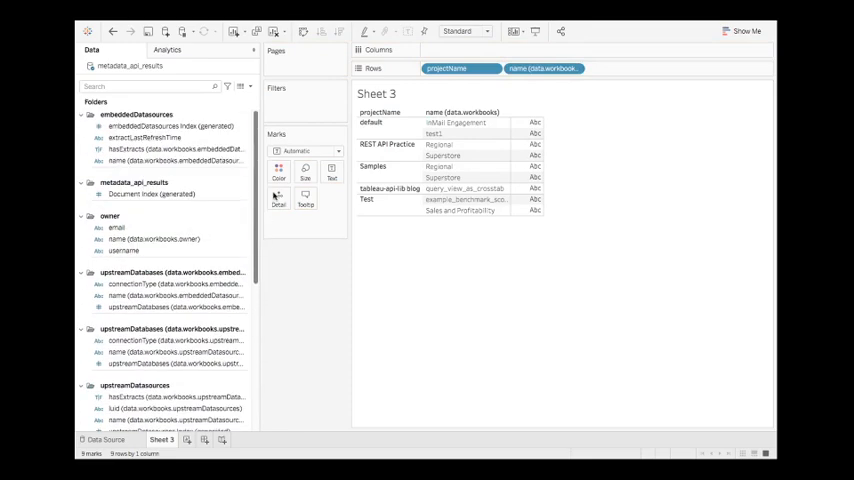
pyautogui.click(170, 126)
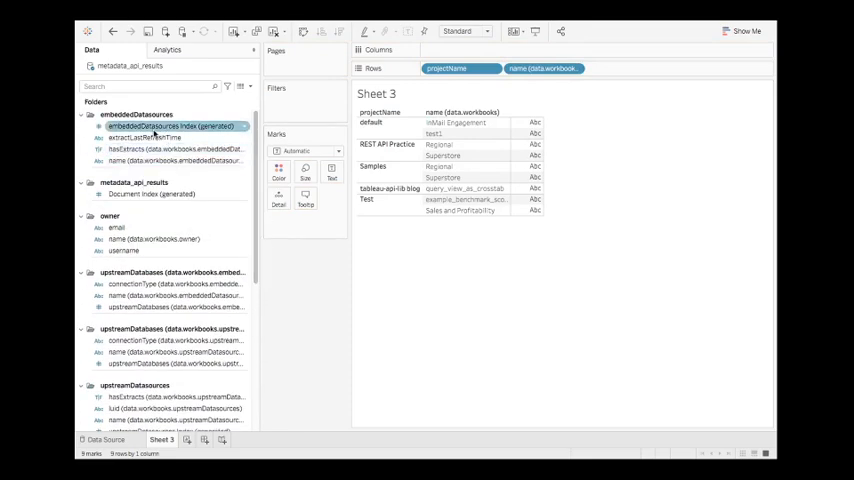
# Add extract_lastRefreshTime and hasExtracts, inspecting a refresh time in the Test project.
pyautogui.click(144, 136)
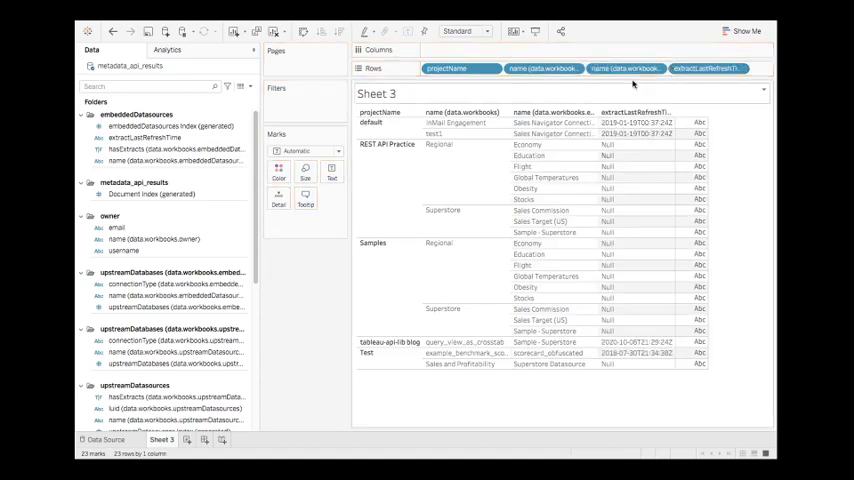
pyautogui.click(176, 148)
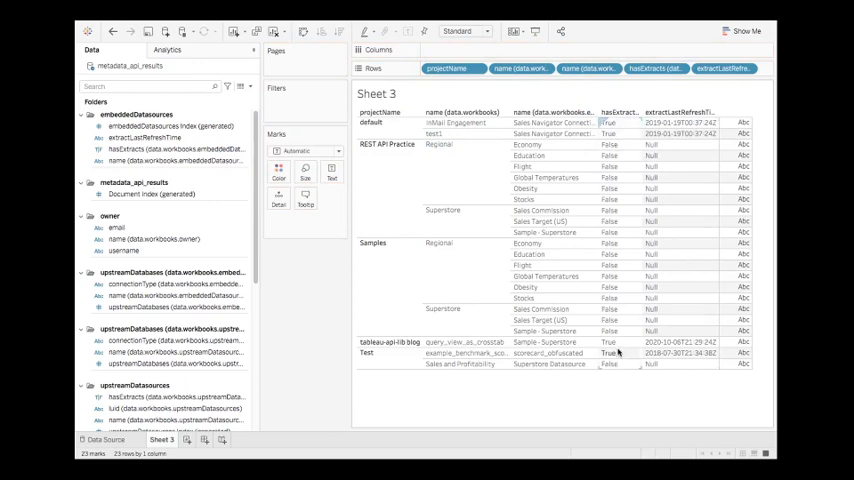
pyautogui.click(682, 342)
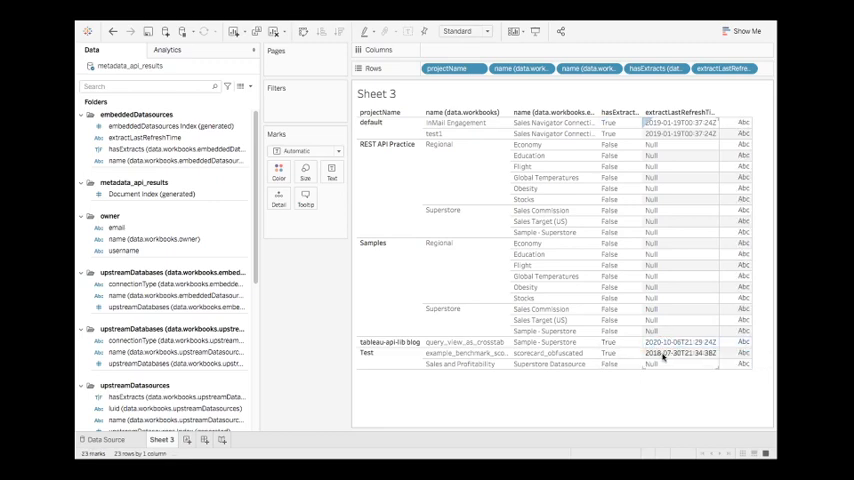
pyautogui.click(680, 352)
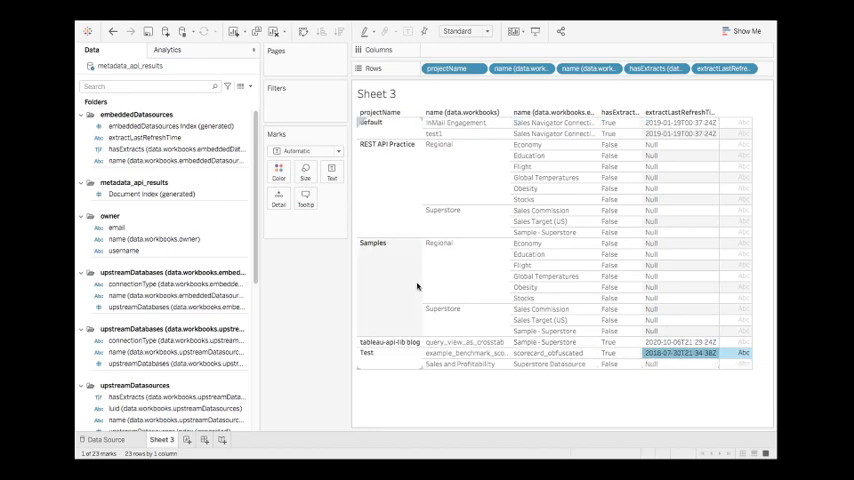
pyautogui.moveTo(318, 118)
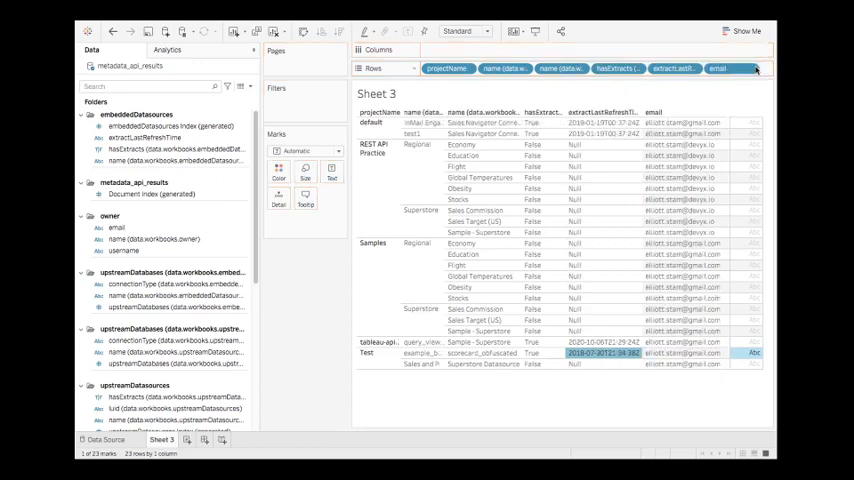
# Add the owner email field as the sixth column after refresh times.
pyautogui.click(680, 352)
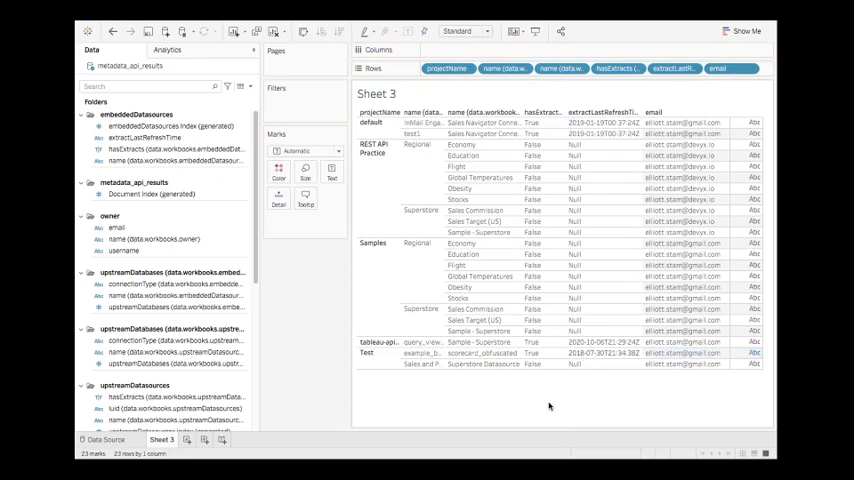
pyautogui.moveTo(324, 316)
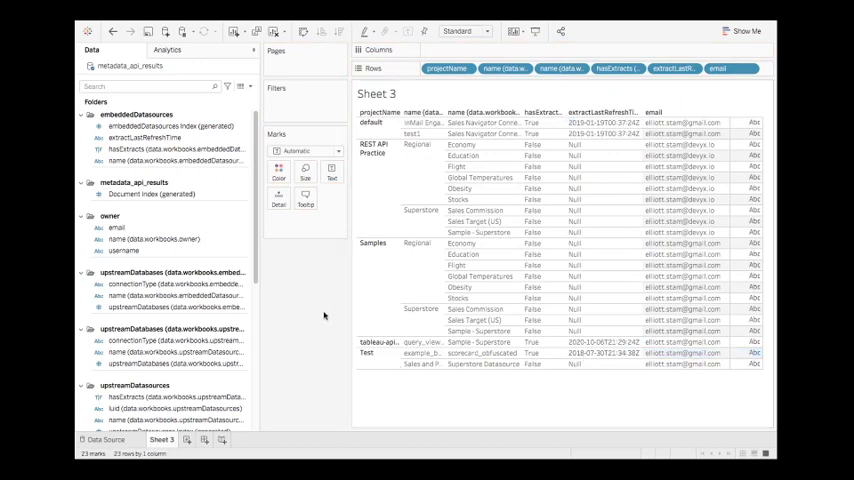